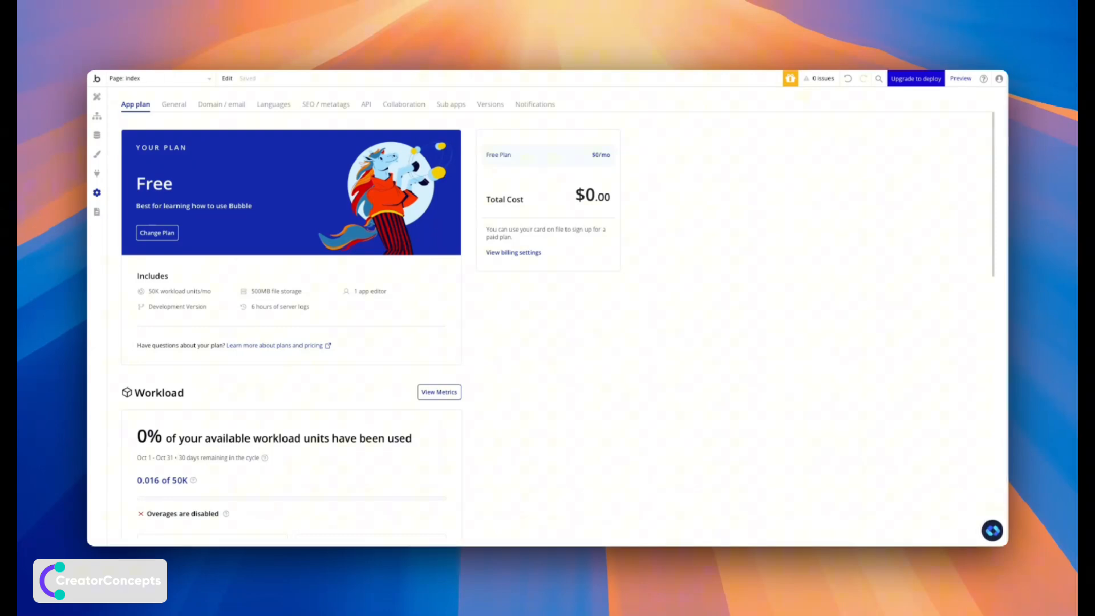
mouse_move(878, 149)
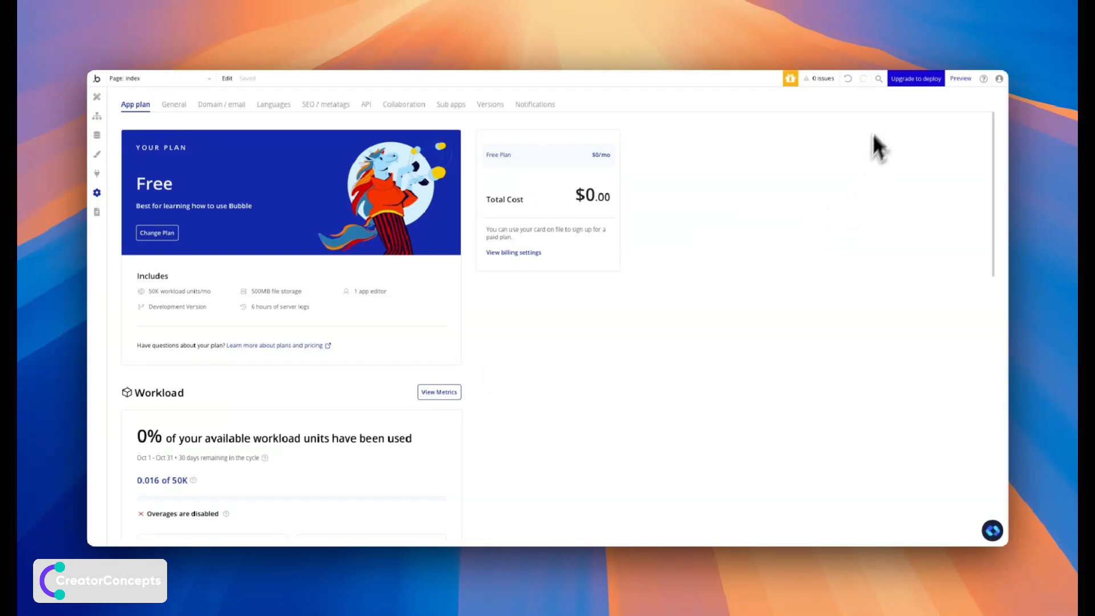
mouse_move(918, 52)
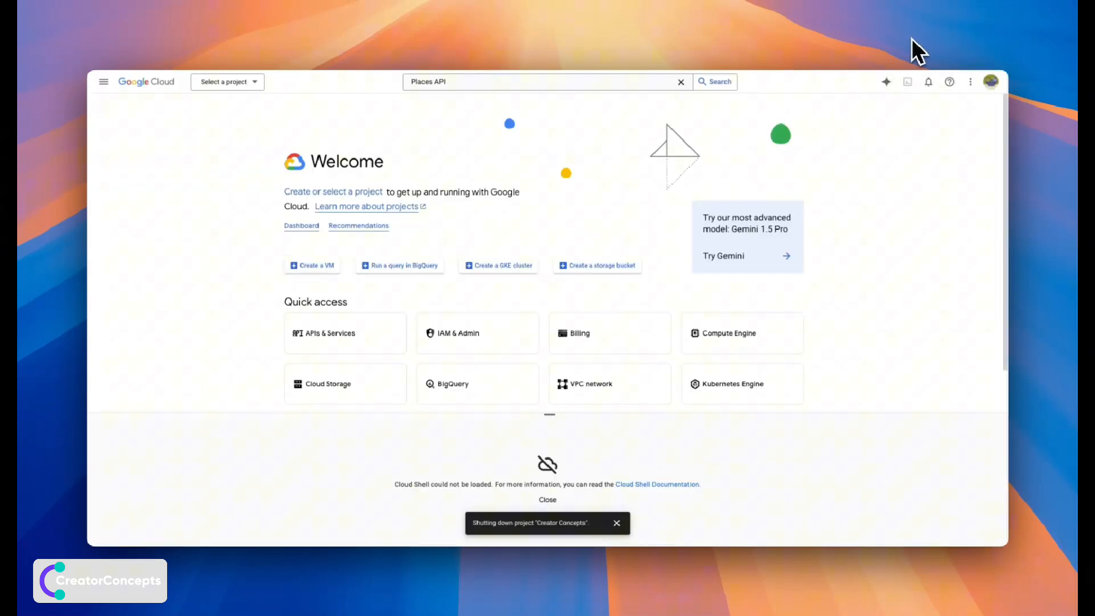
mouse_move(282, 139)
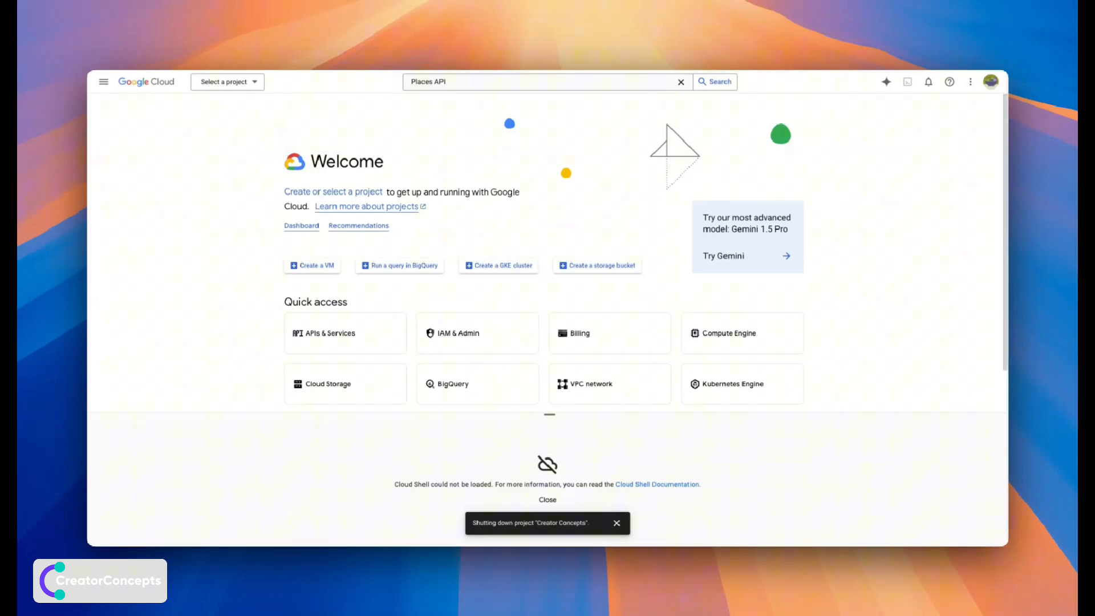
Create a new project named 'Bubble Maps intergration' from the project picker
click(616, 523)
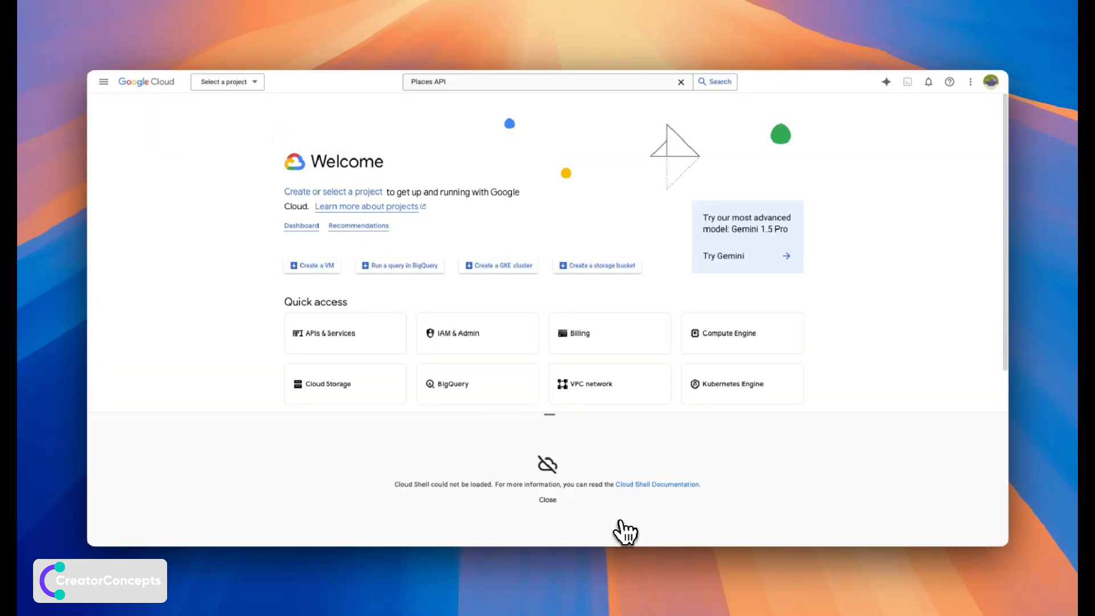
mouse_move(278, 98)
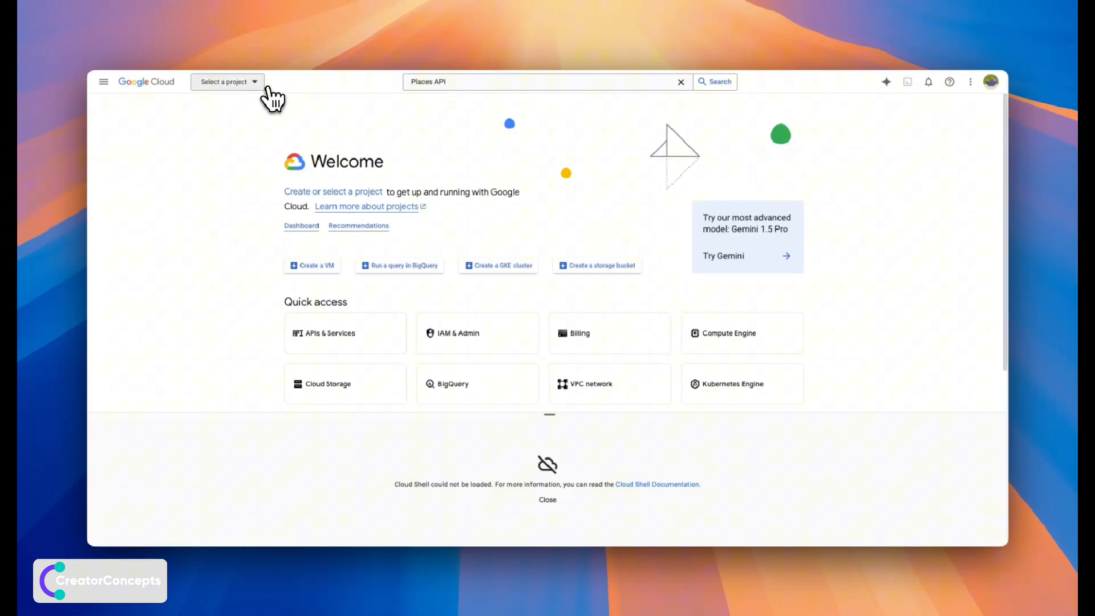
click(226, 82)
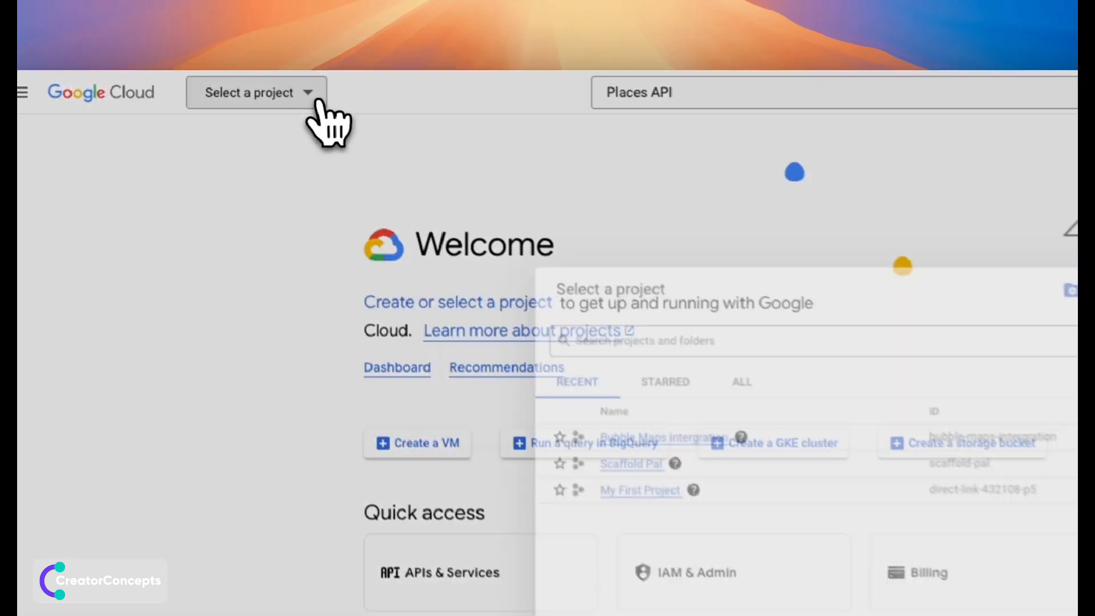
click(254, 92)
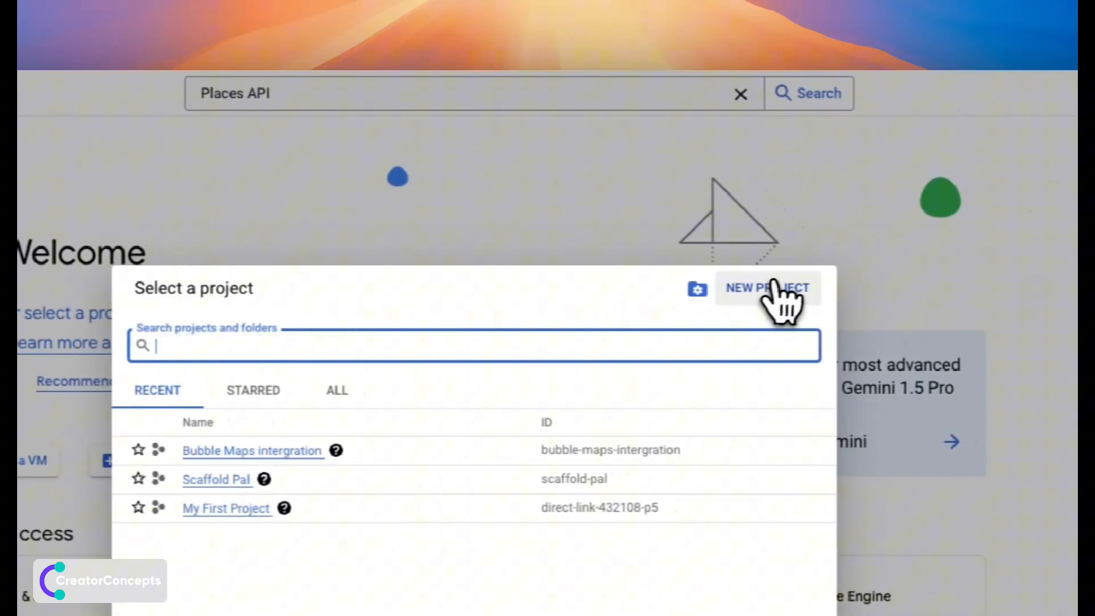
click(767, 288)
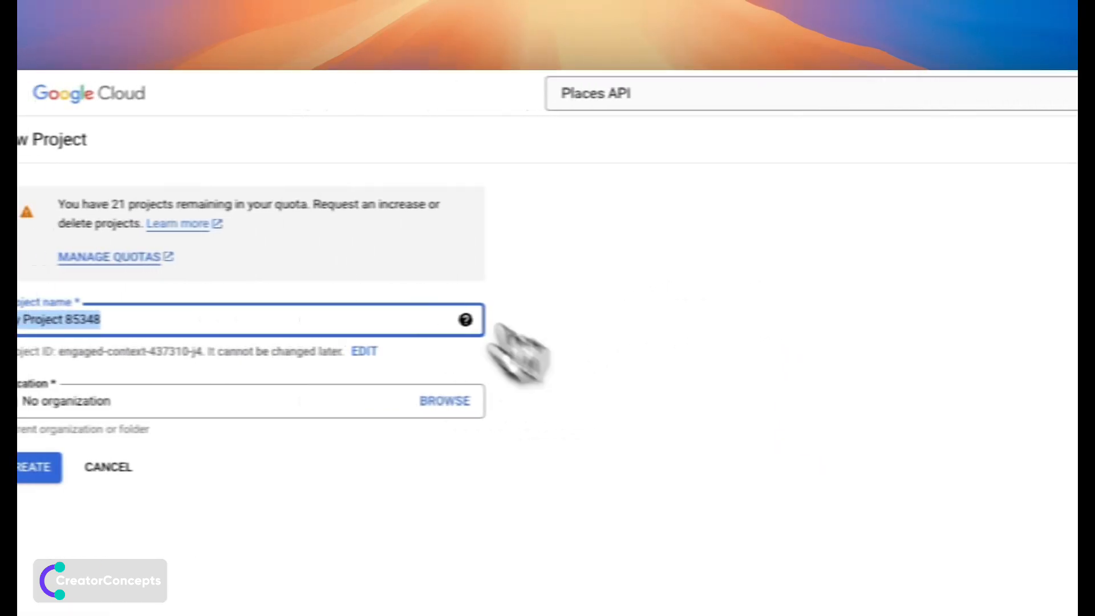
text(Bubble Maps intergration)
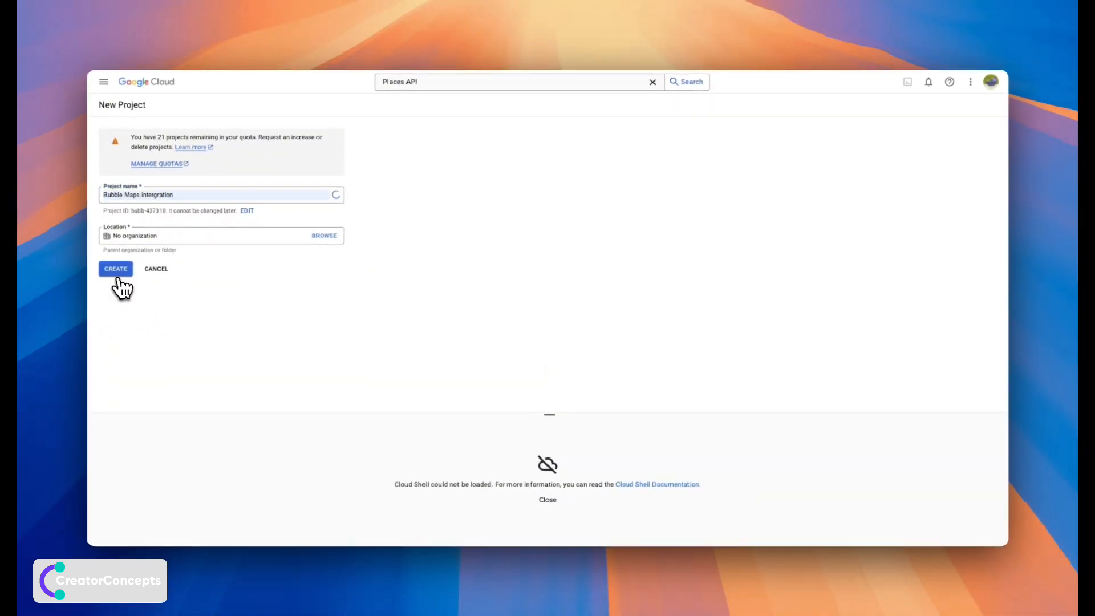
click(115, 269)
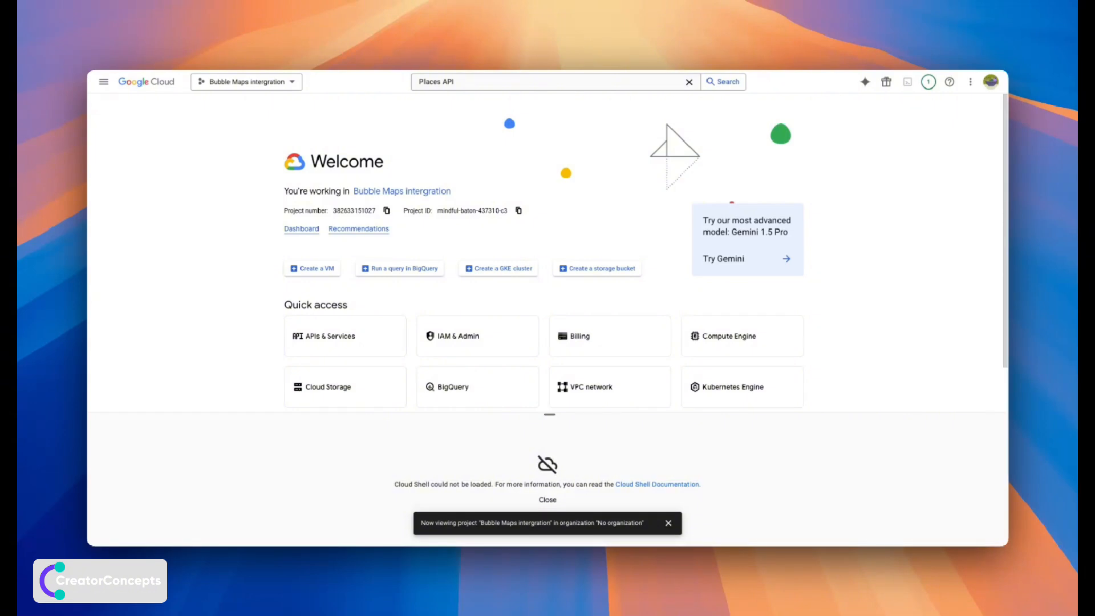
mouse_move(374, 342)
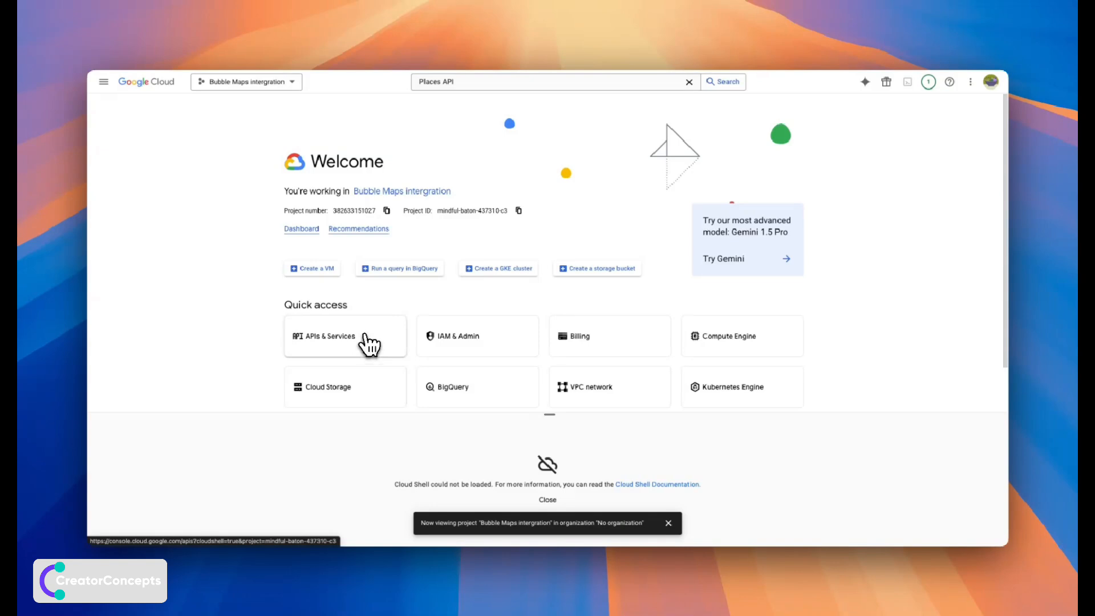
From the APIs & Services overview, look up the Maps JavaScript API in a separate tab
click(344, 336)
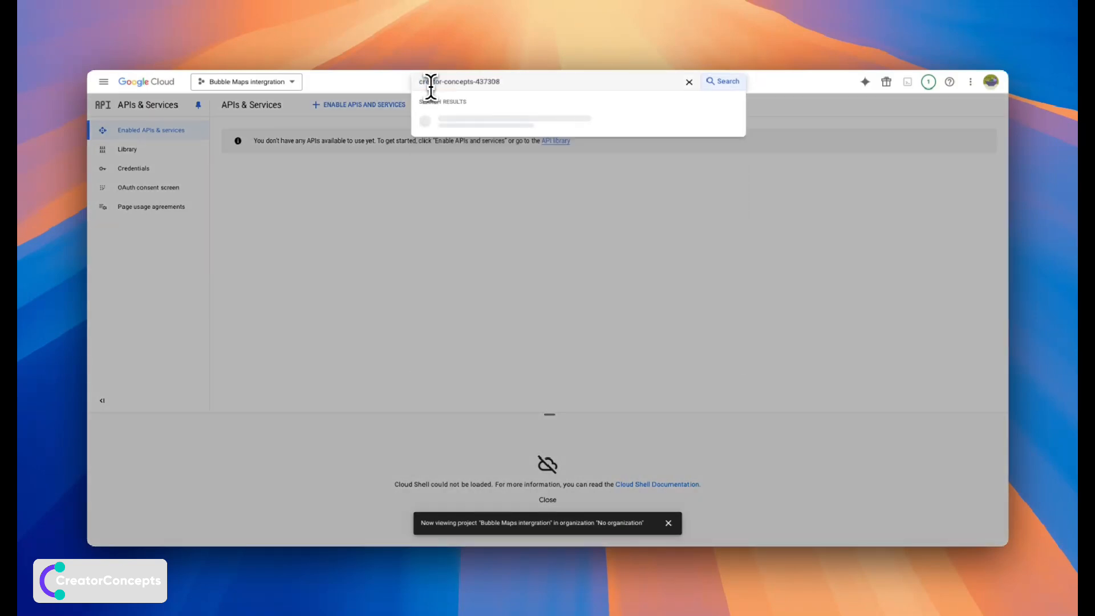
text(Maps JavaScript API)
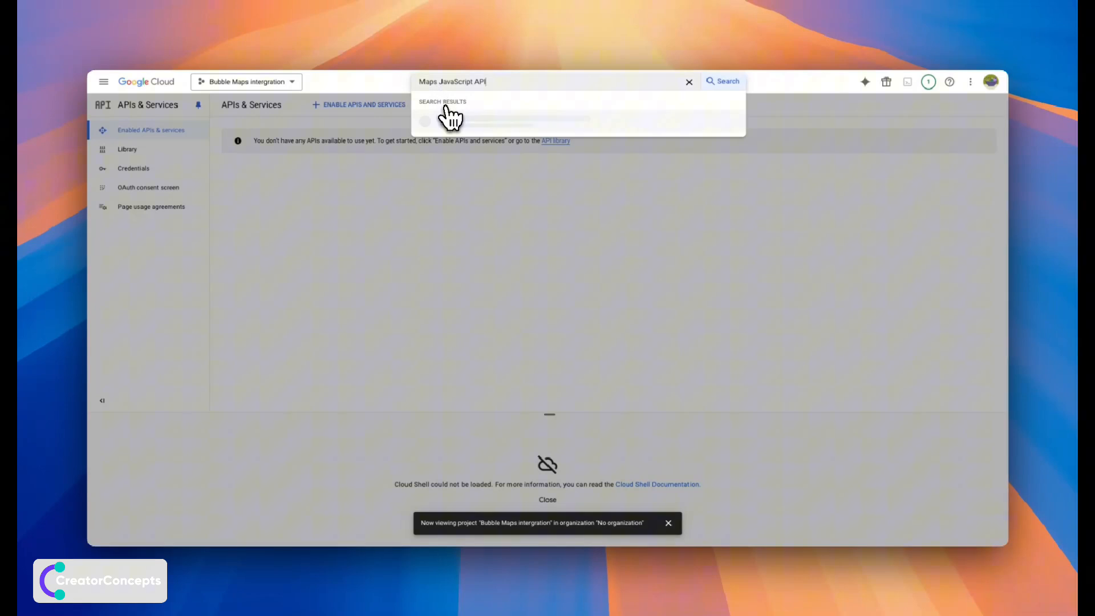
right_click(469, 116)
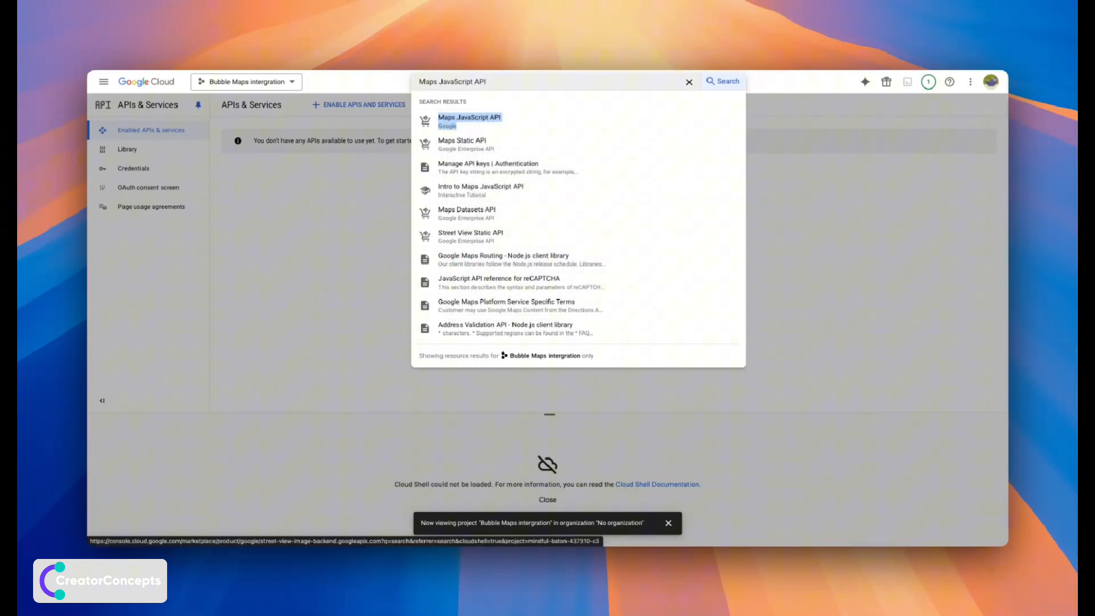
mouse_move(465, 374)
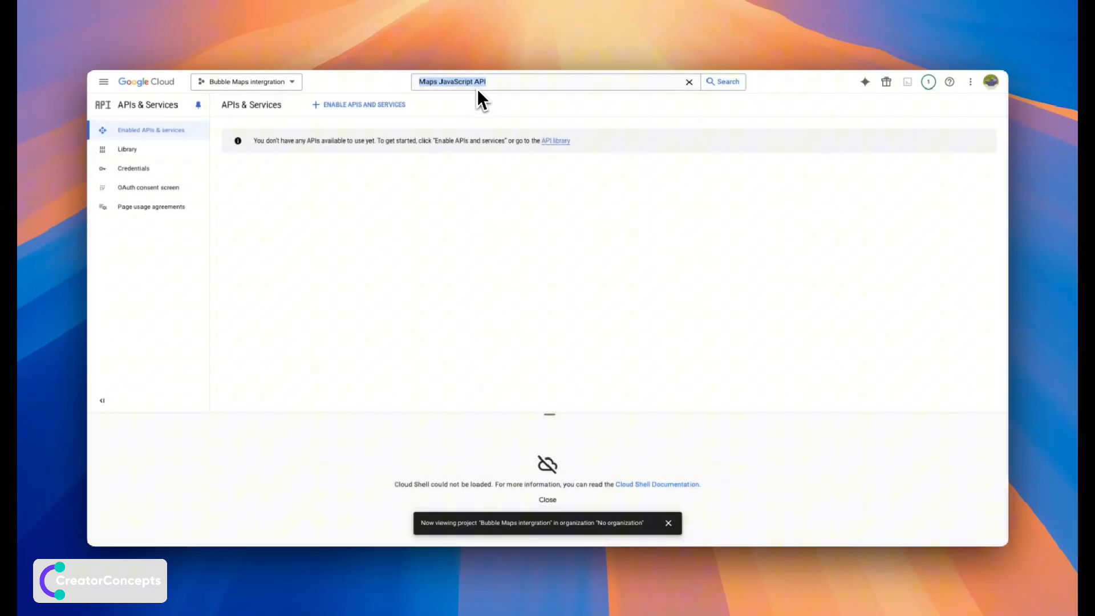
Search for the Geocoding and Geolocation APIs, opening Geolocation in a separate tab
text(Geocoding)
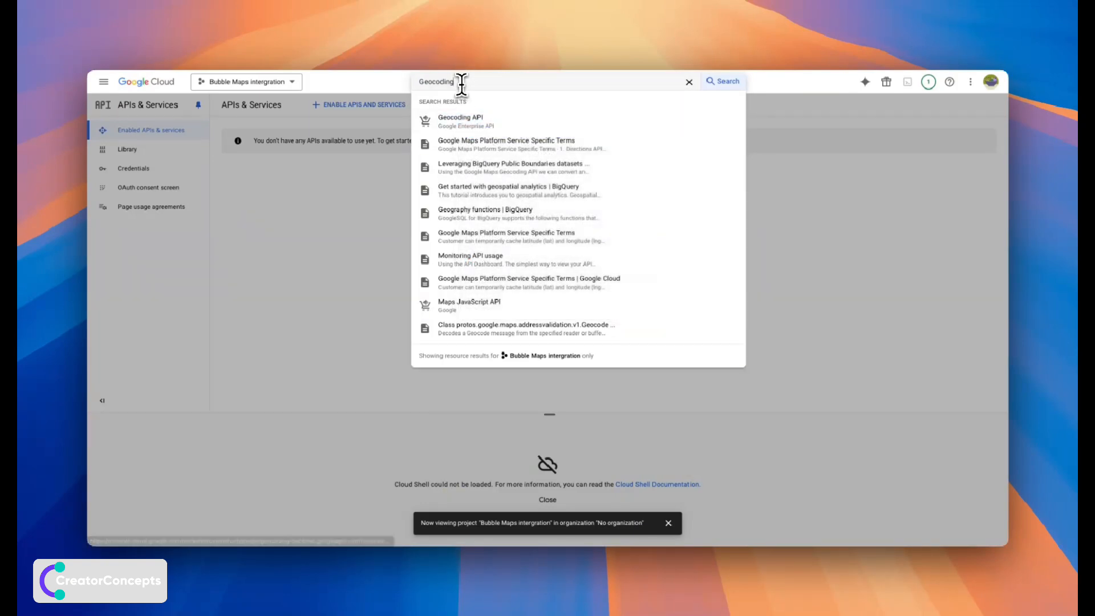
text(geolo)
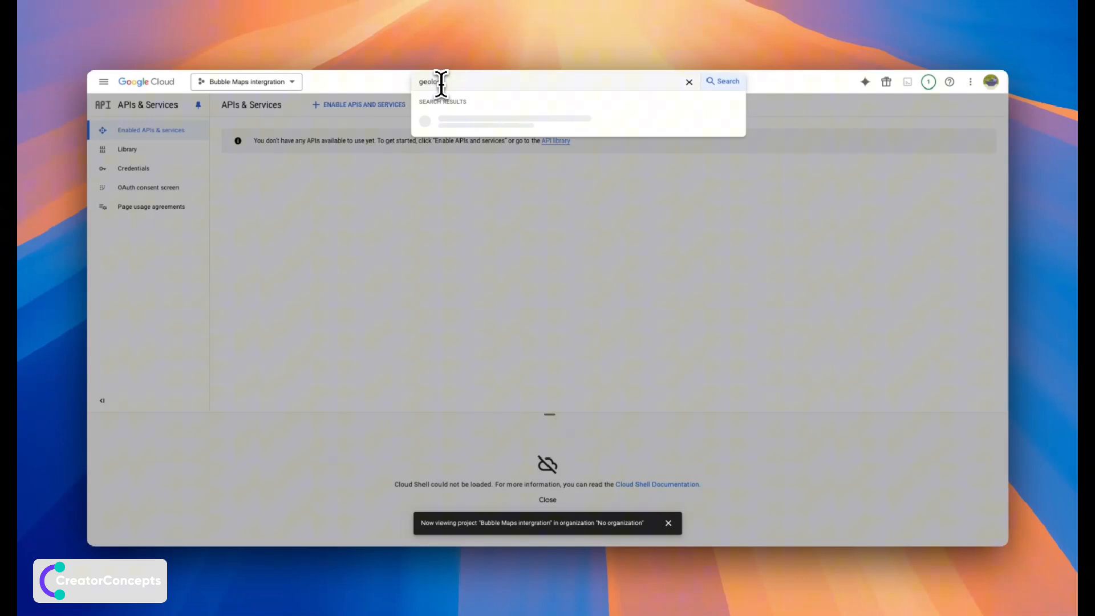
text(cation)
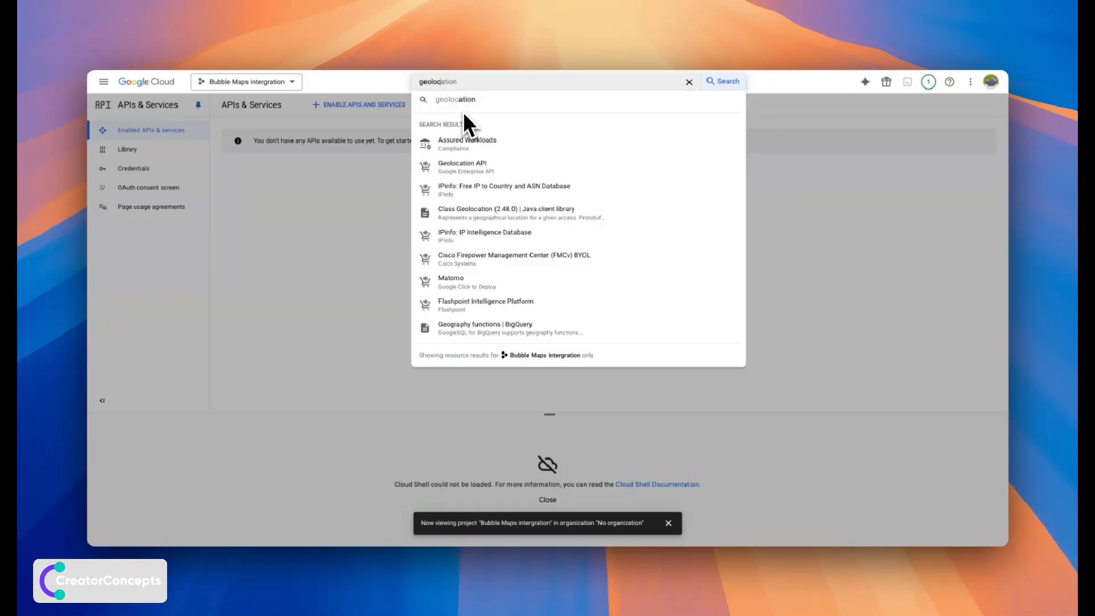
right_click(462, 166)
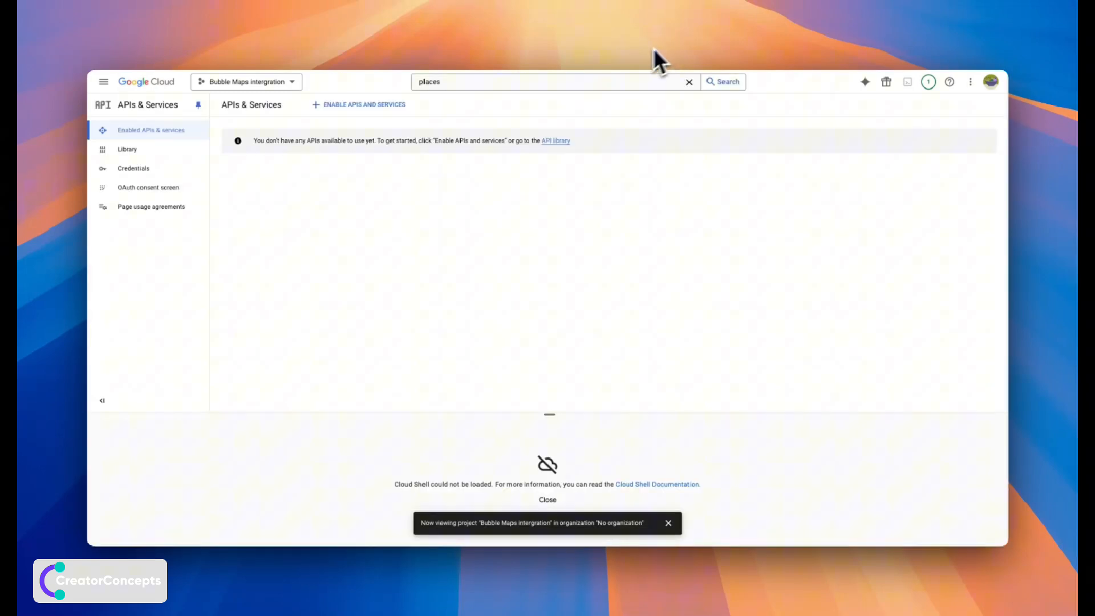
mouse_move(301, 178)
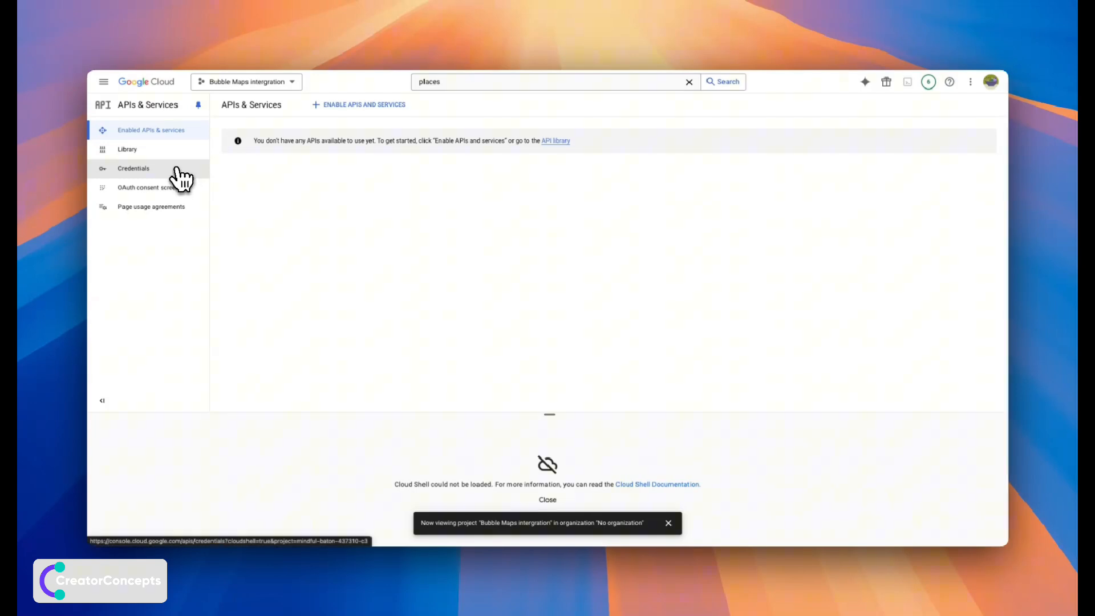
Create a new API key (API key 2) under Credentials and go to edit its restrictions
click(132, 169)
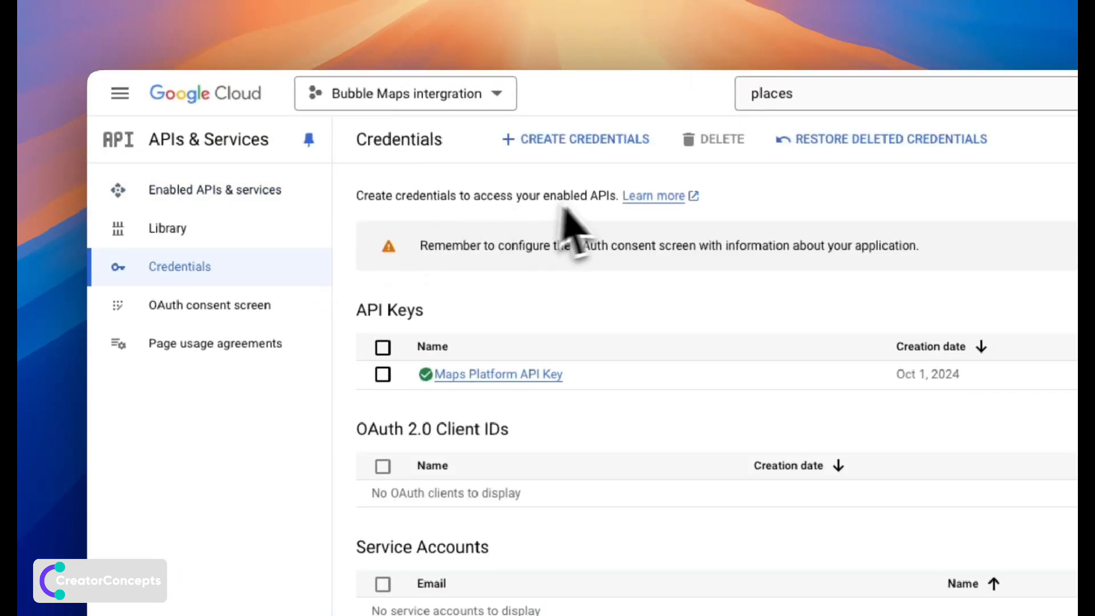
click(575, 139)
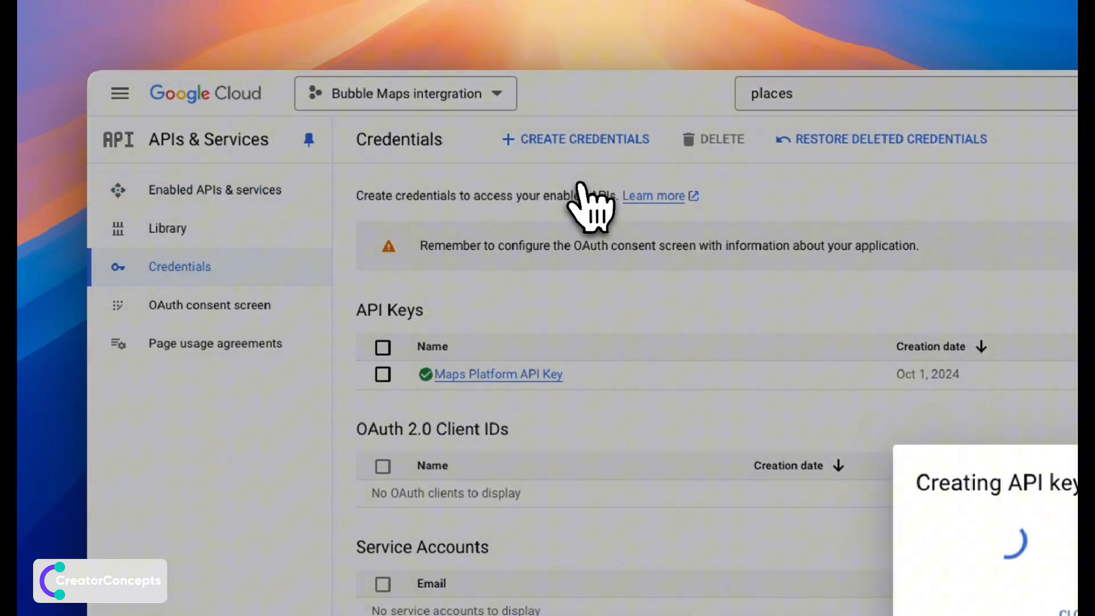
mouse_move(637, 247)
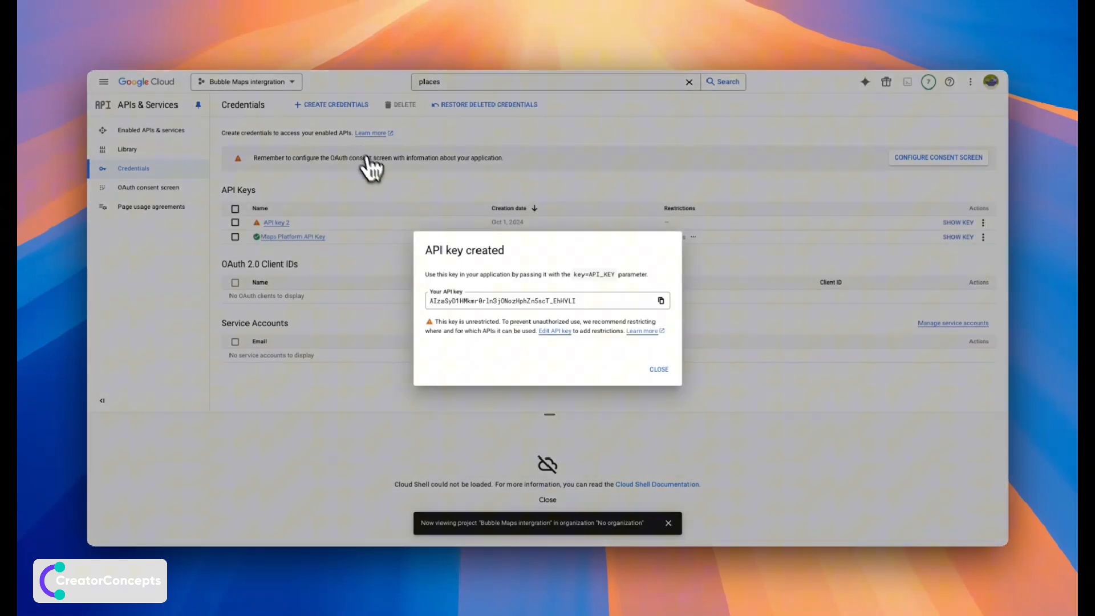
mouse_move(558, 340)
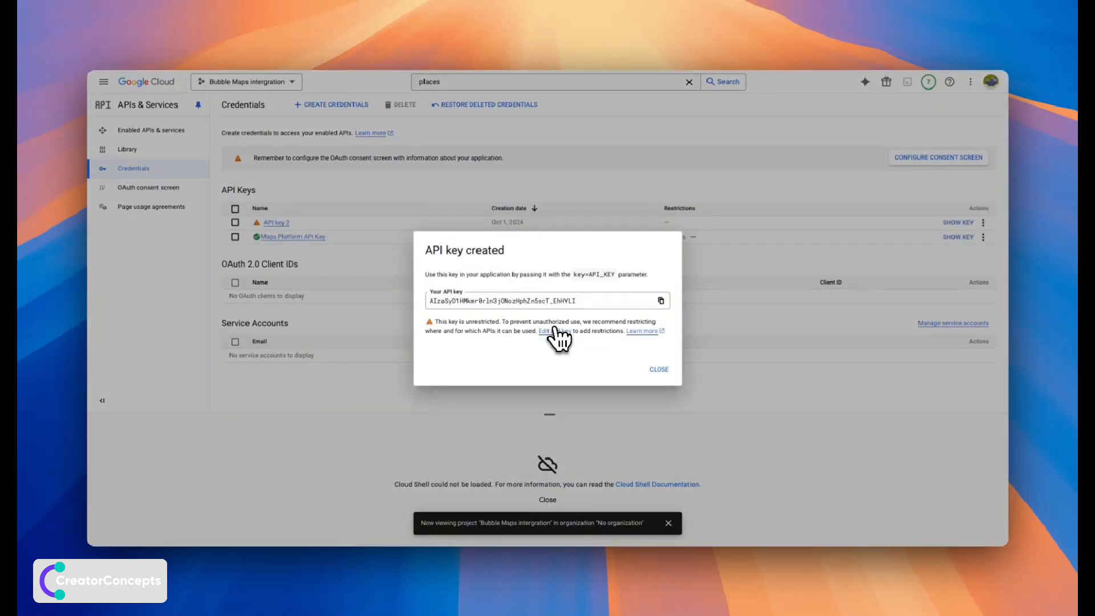
click(657, 368)
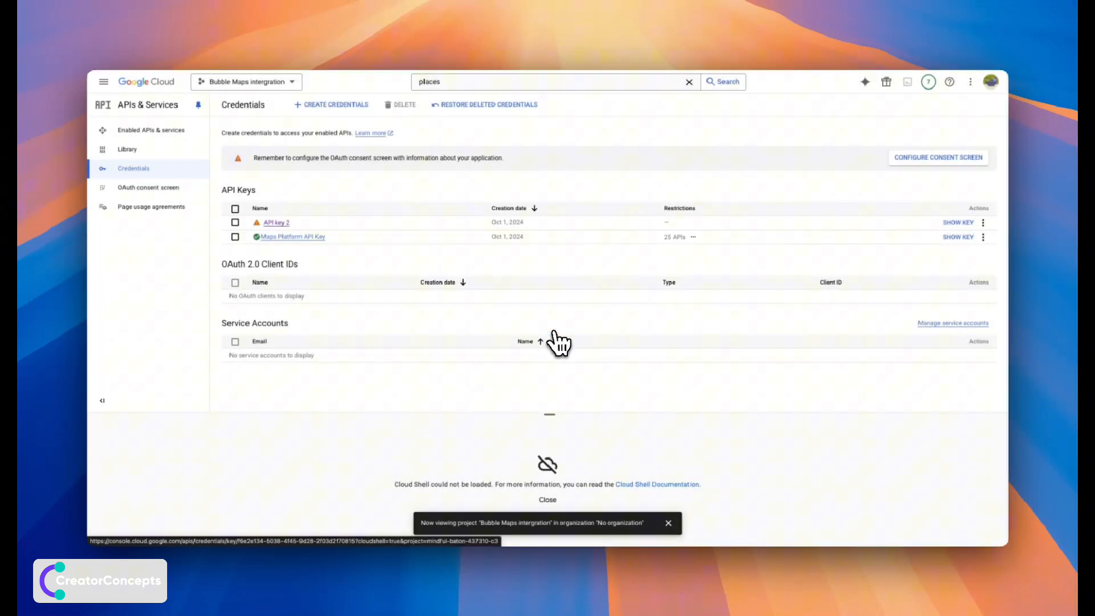
Rename the new API key to 'Client'
click(276, 222)
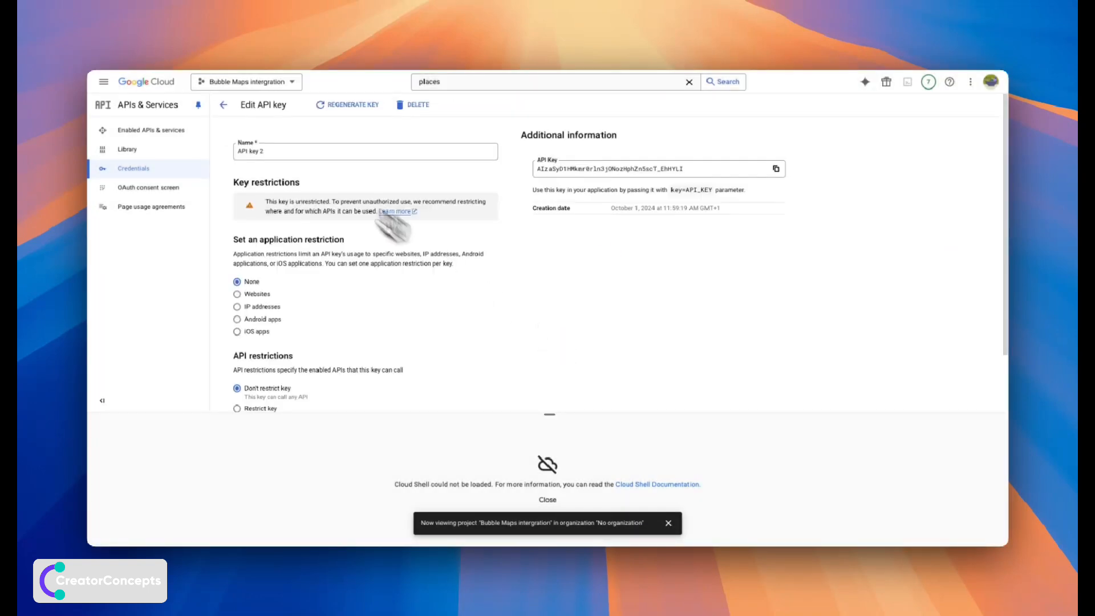
mouse_move(297, 168)
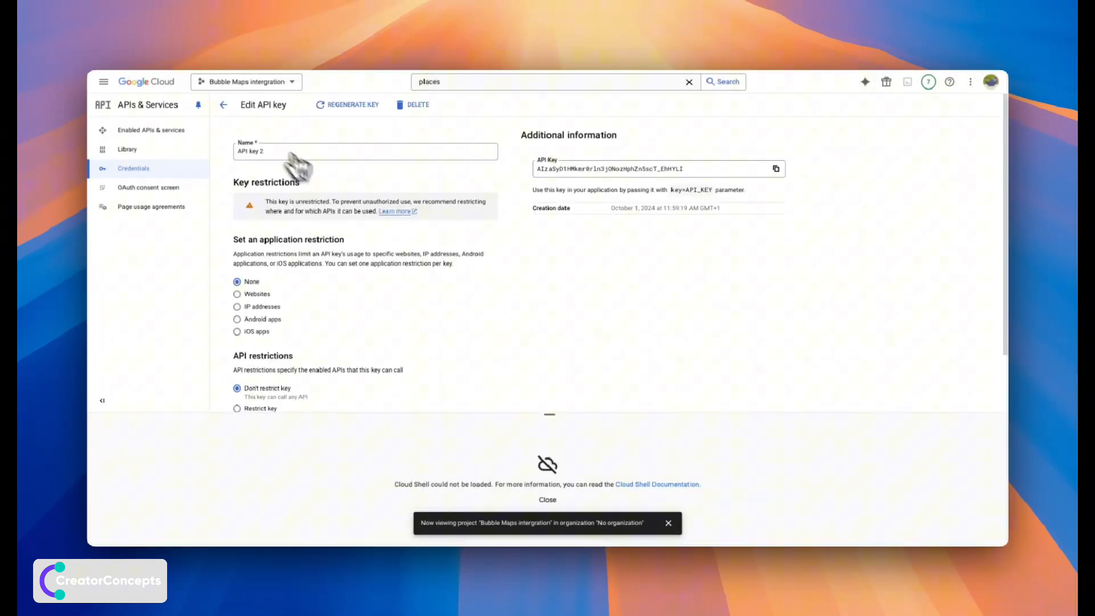
click(667, 523)
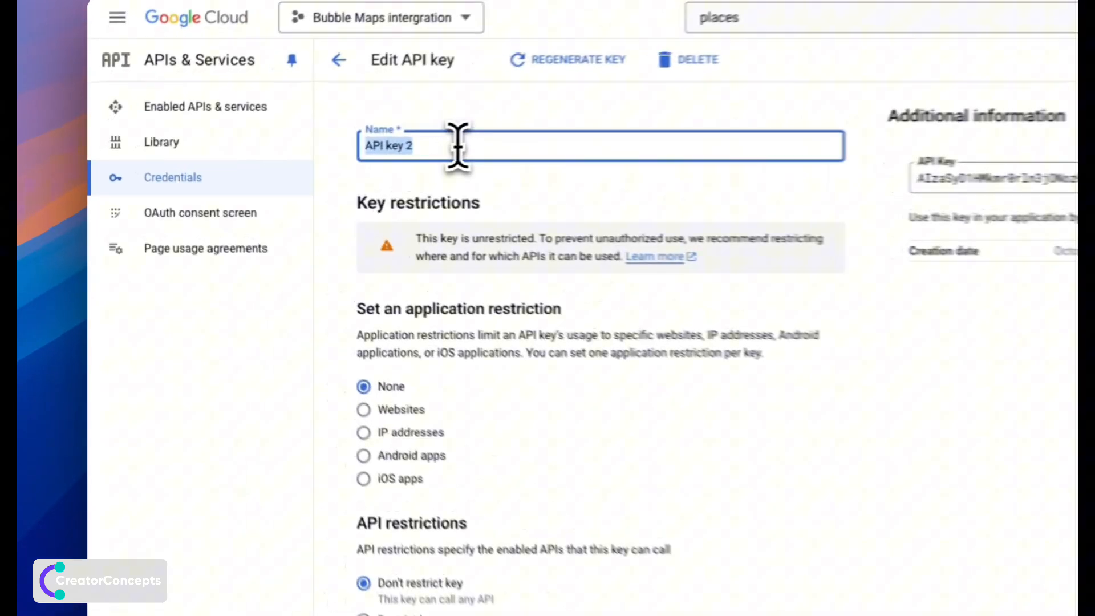
text(Client)
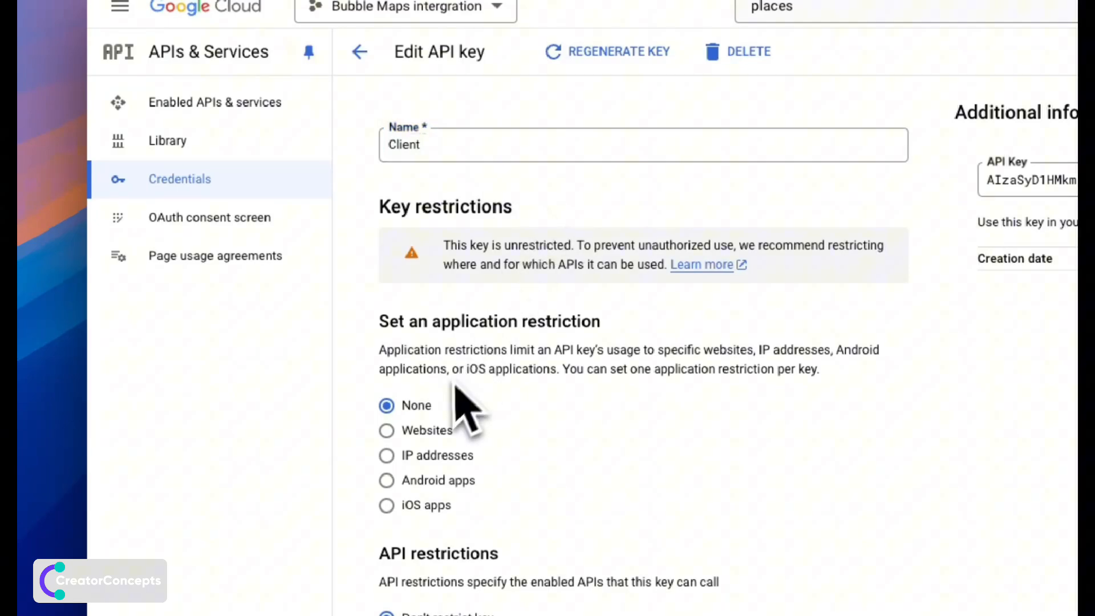
click(386, 430)
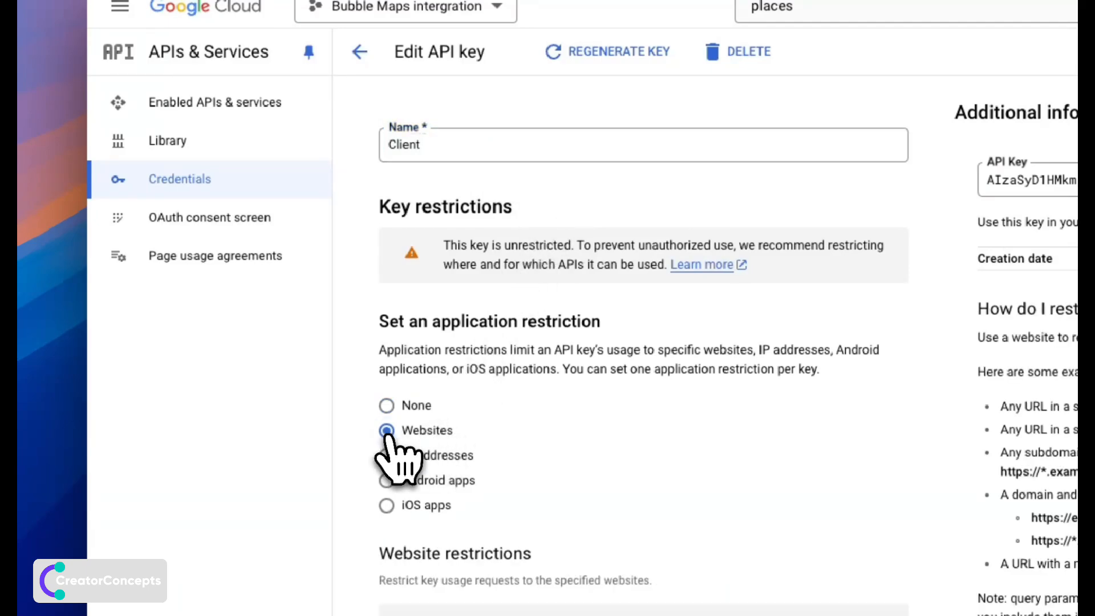
scroll(down, 3)
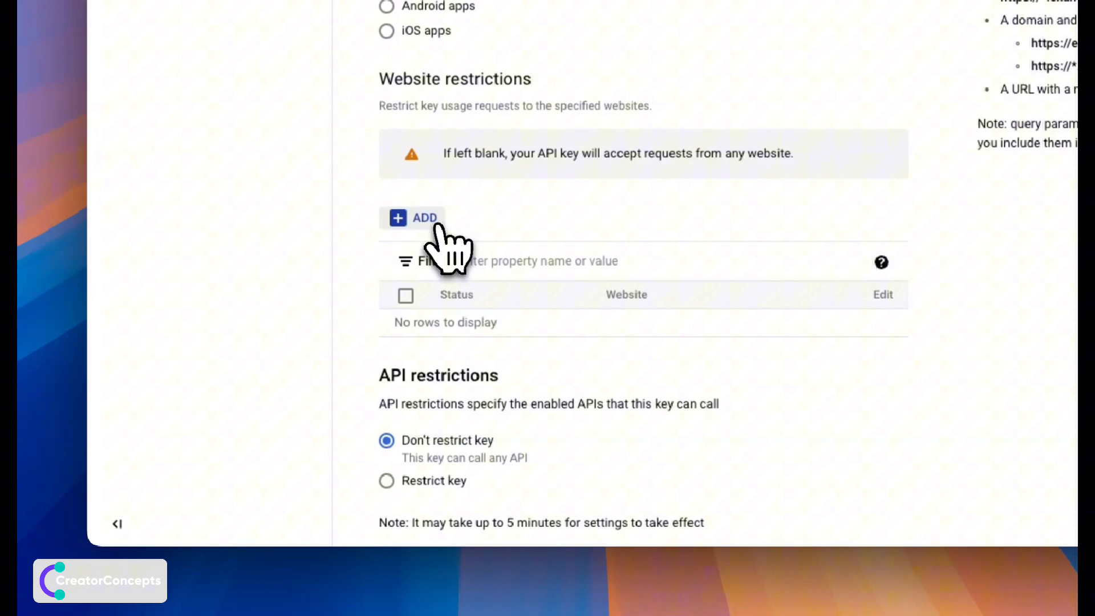
click(412, 217)
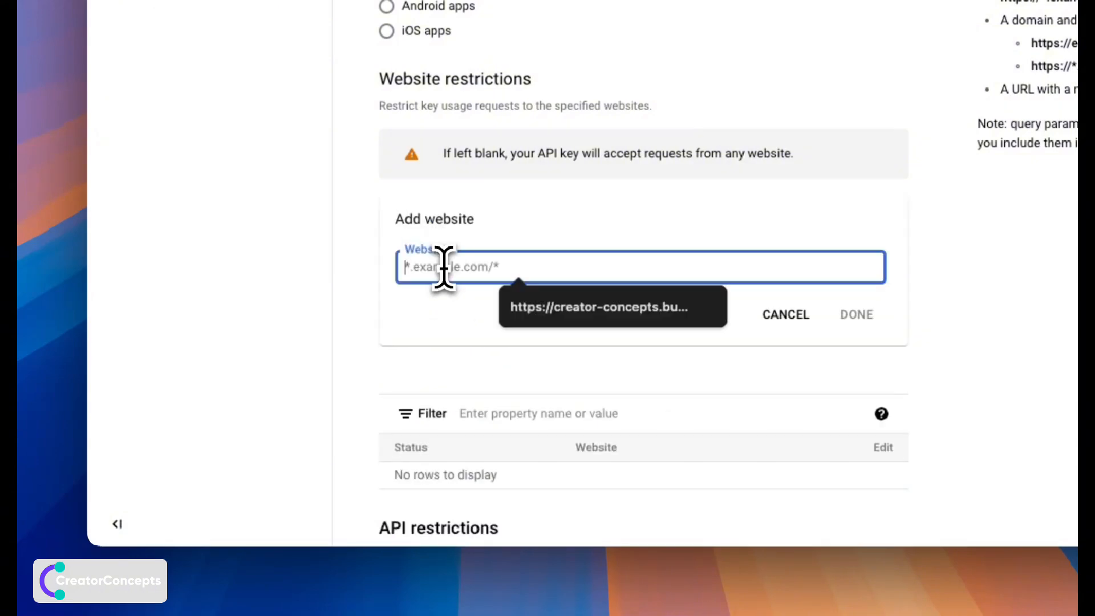
click(611, 307)
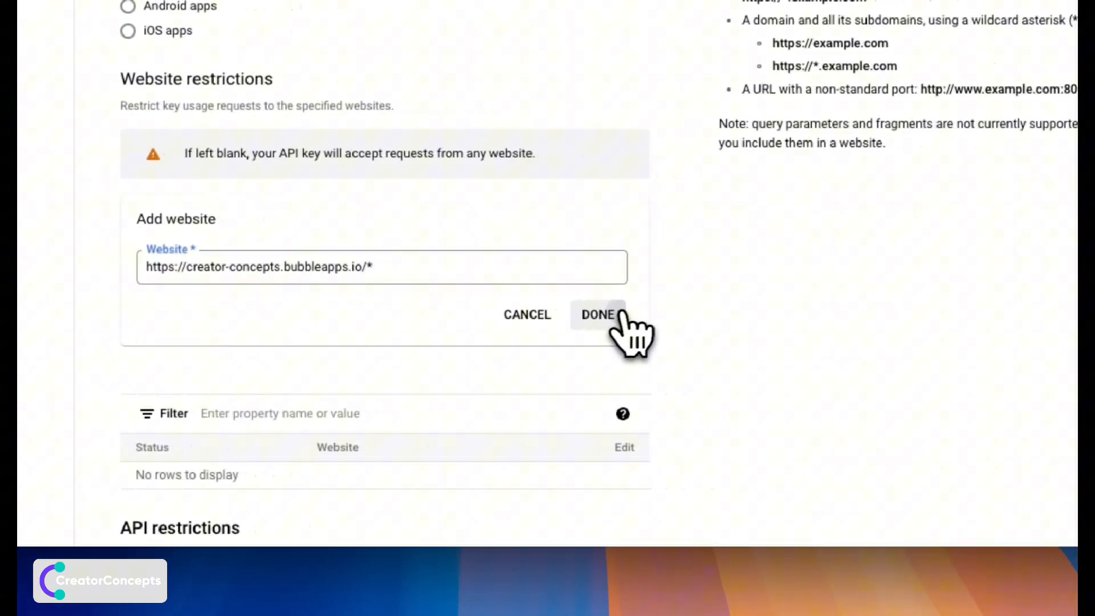
click(596, 315)
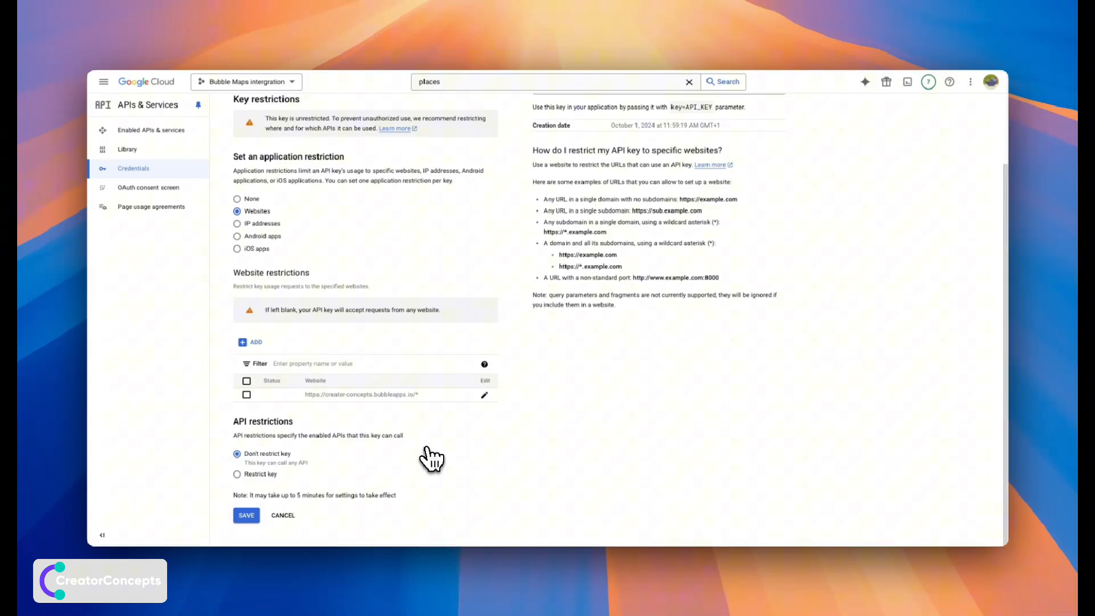
mouse_move(422, 460)
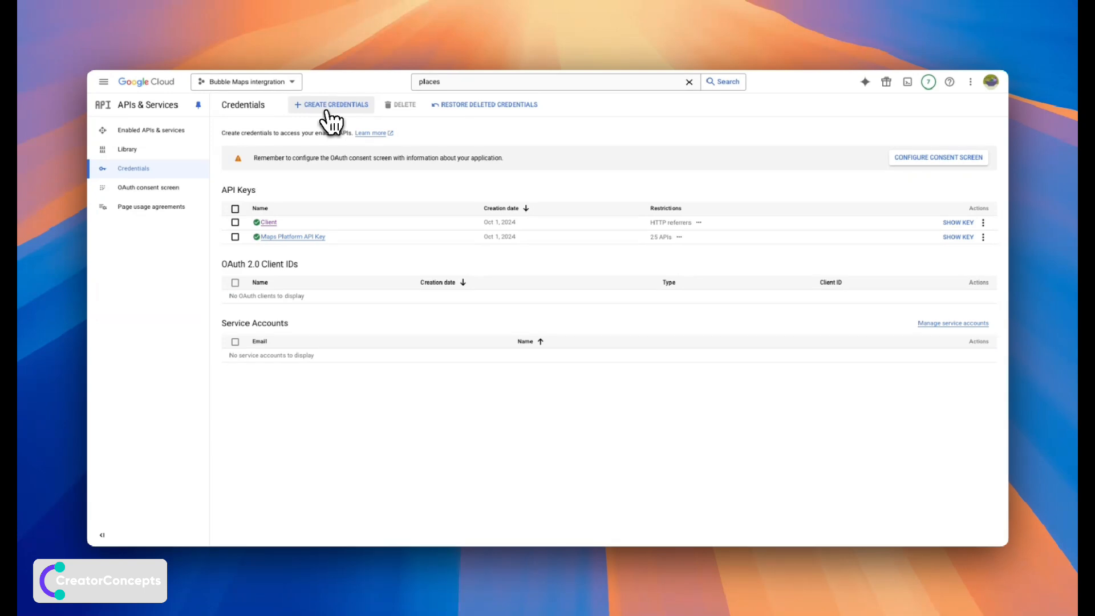
mouse_move(332, 122)
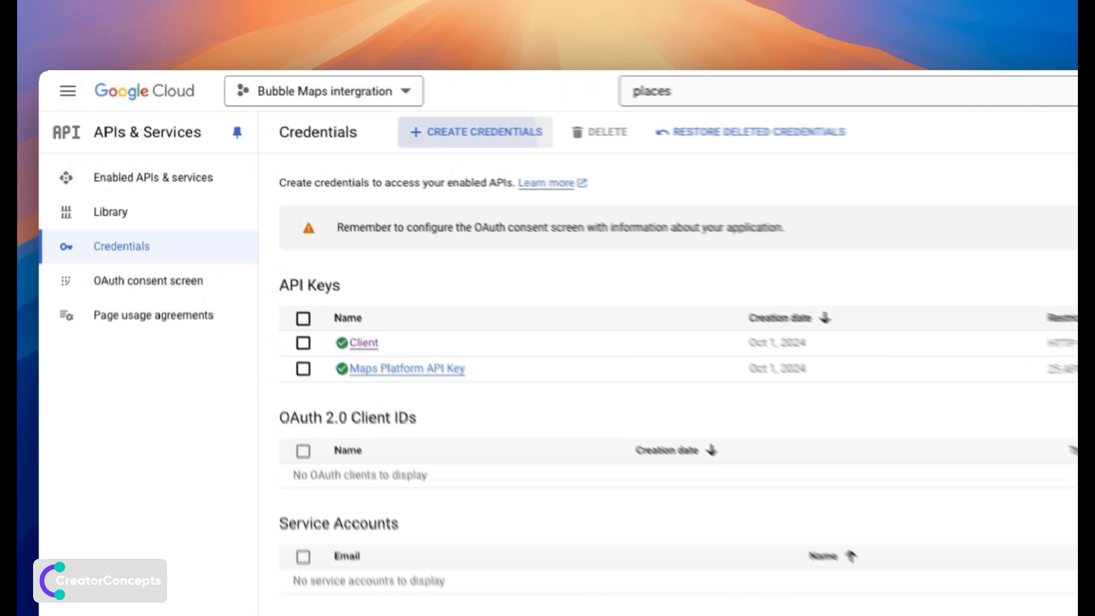
Create the Server API key and tick the Maps APIs it may call
click(474, 133)
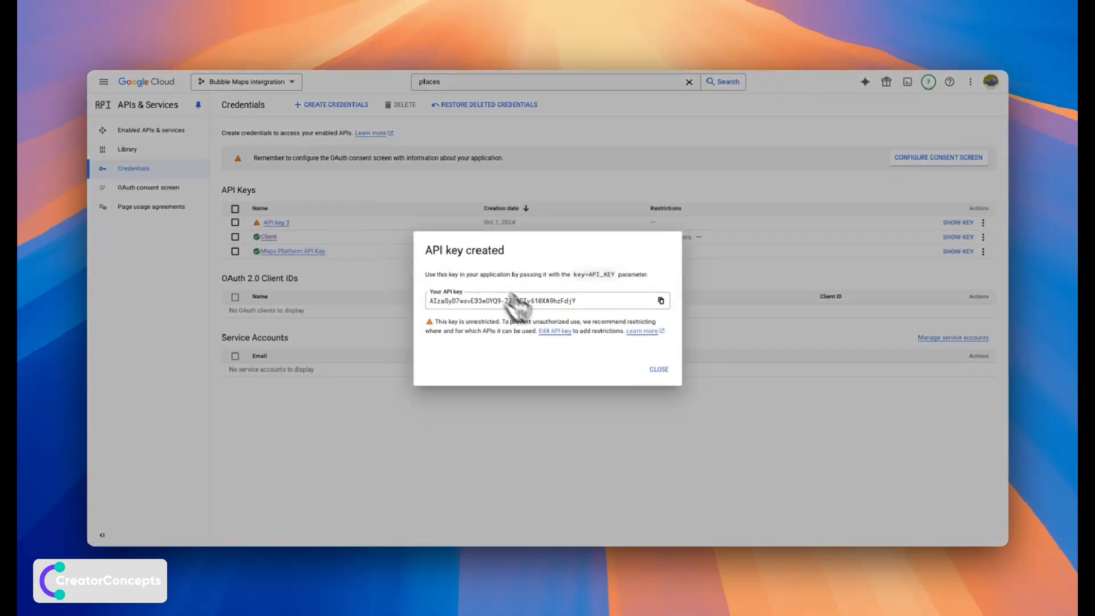
click(554, 330)
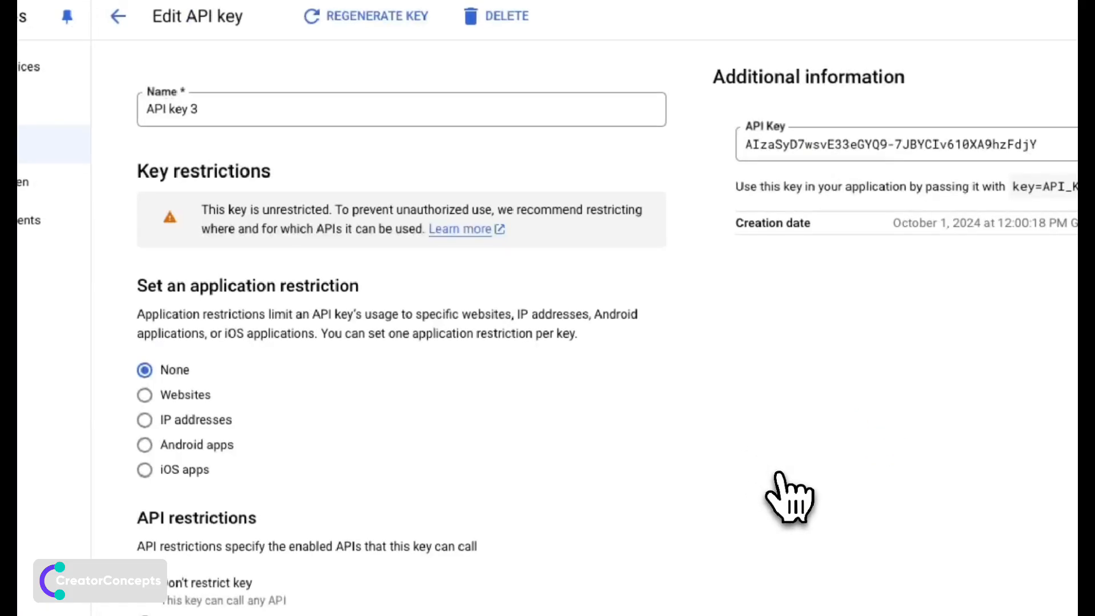
mouse_move(573, 362)
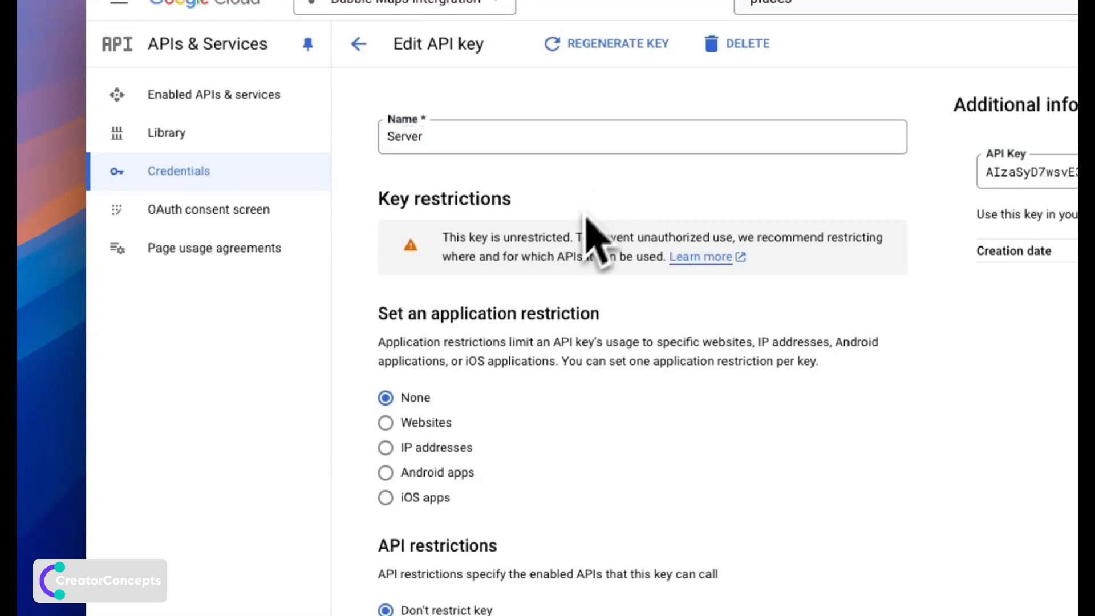
scroll(down, 3)
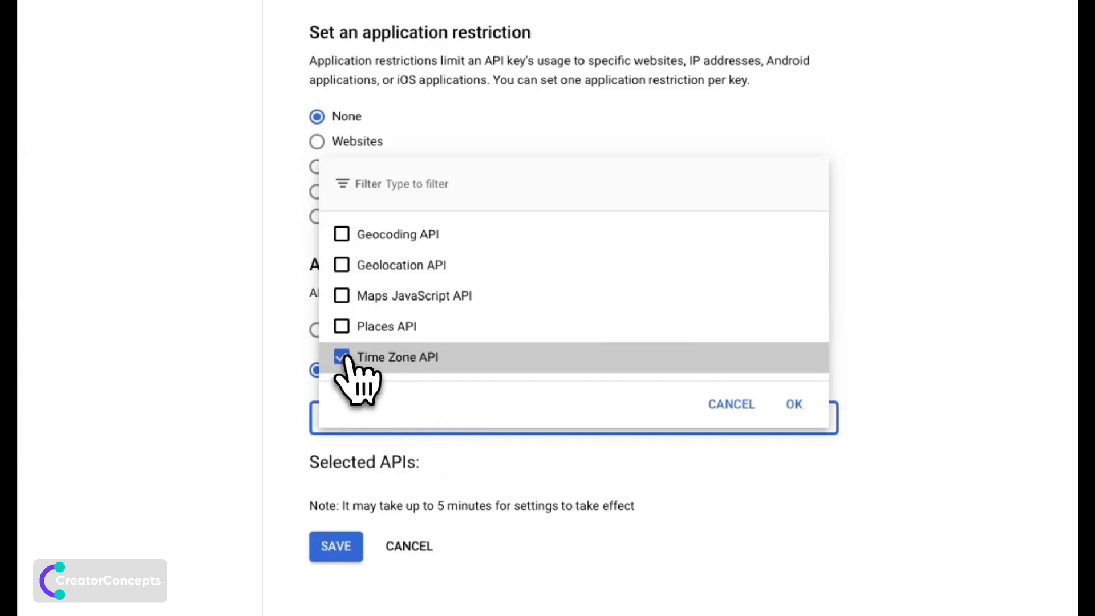
click(342, 265)
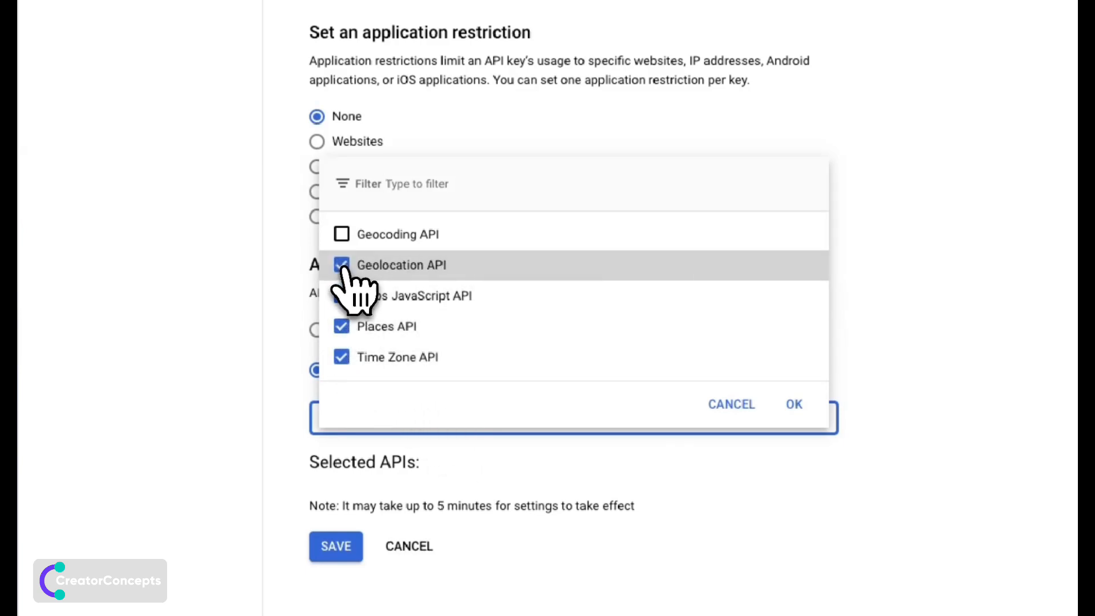
click(792, 404)
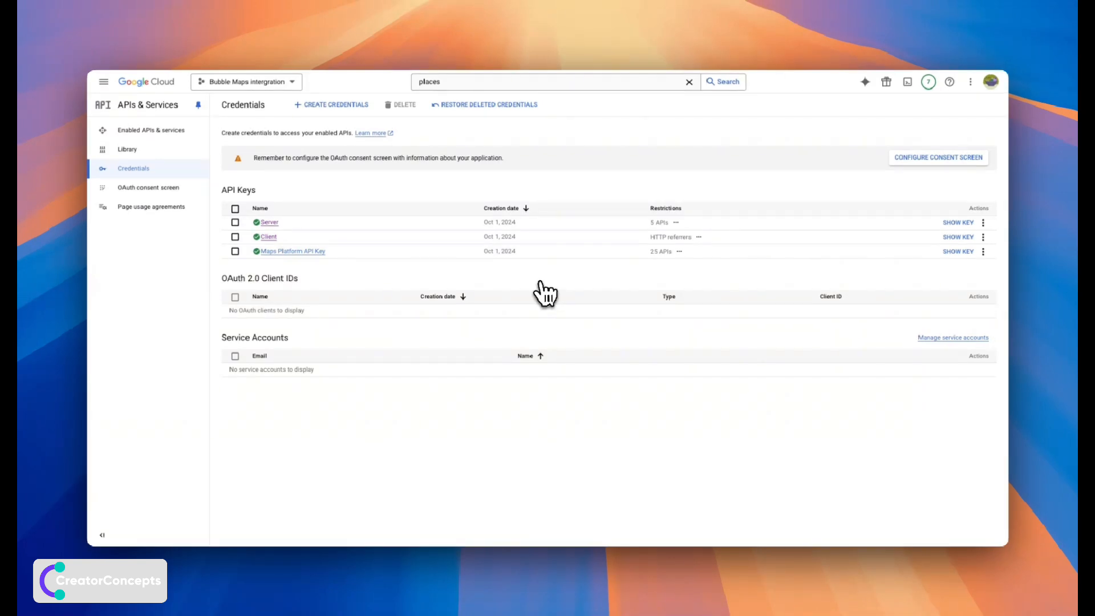
mouse_move(637, 120)
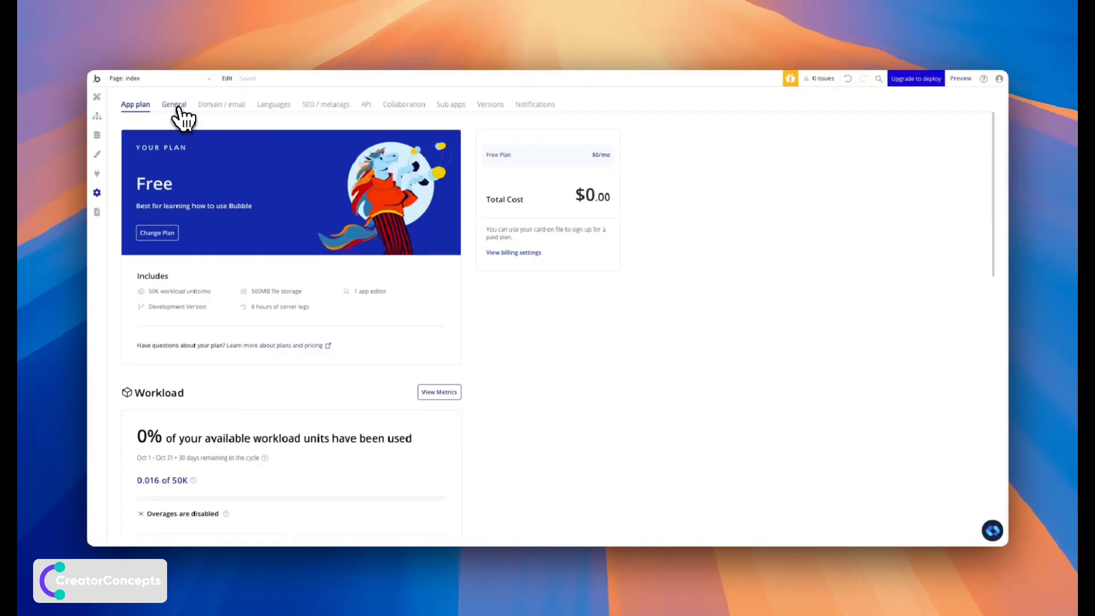
Paste the Google keys into Bubble's Geocode and Map API key fields, then return to App plan
click(173, 104)
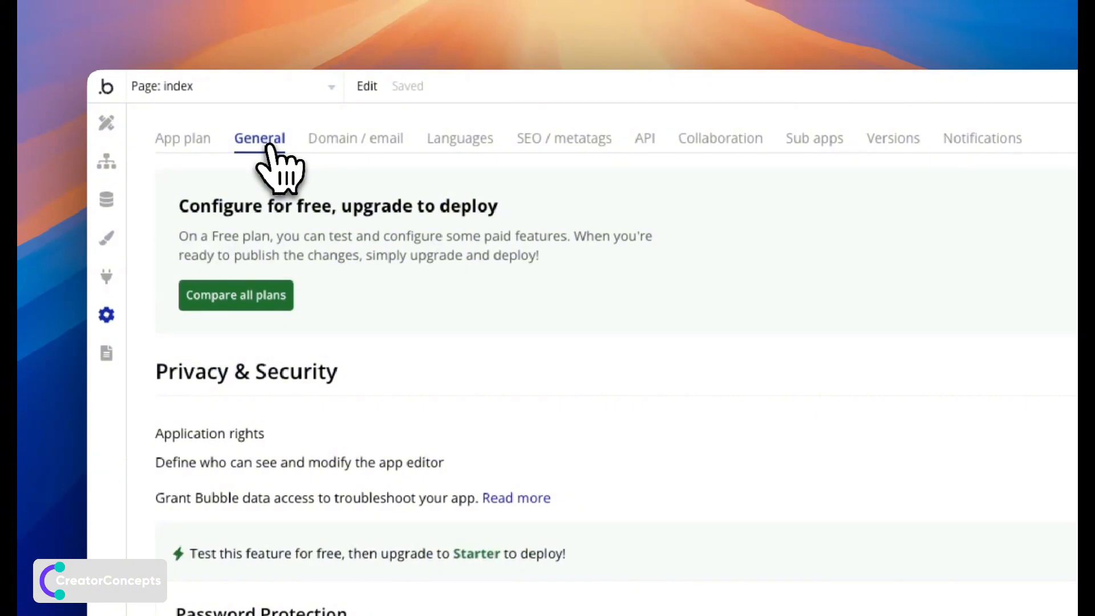
scroll(down, 3)
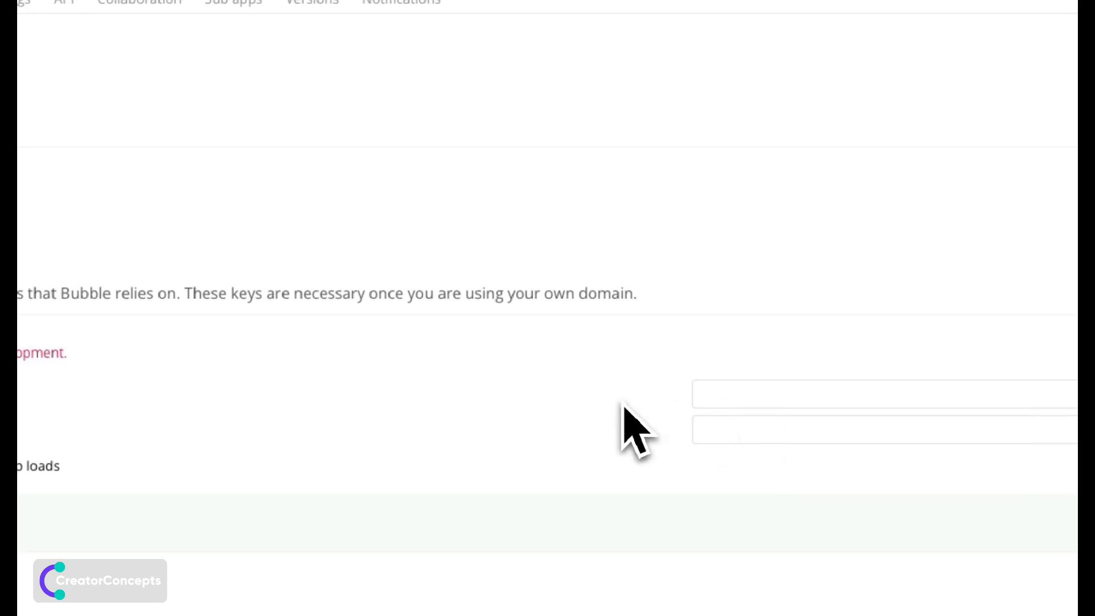
mouse_move(635, 425)
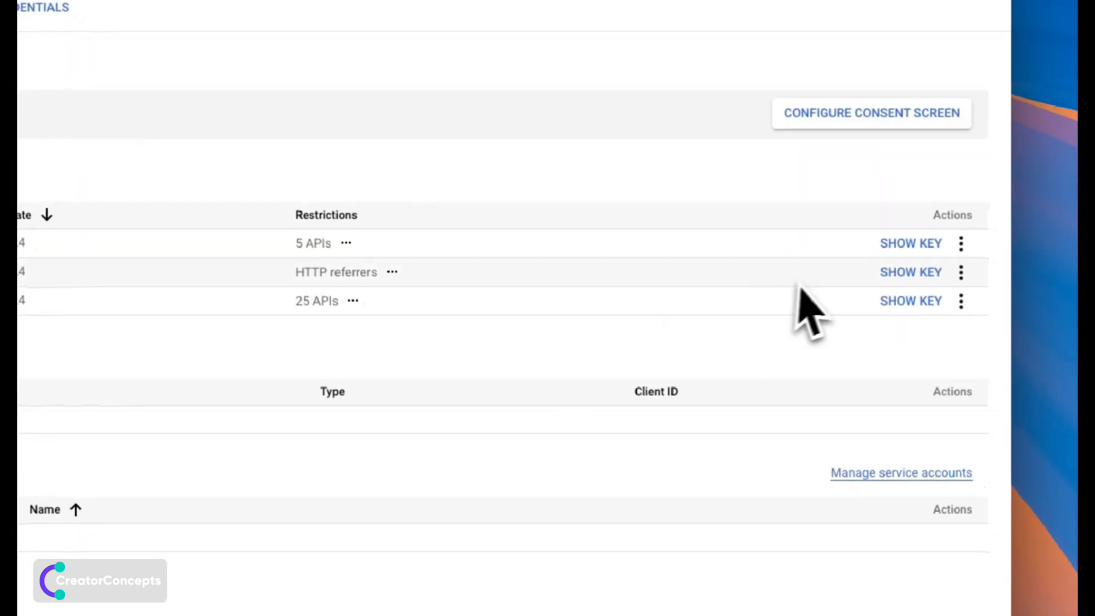
click(910, 300)
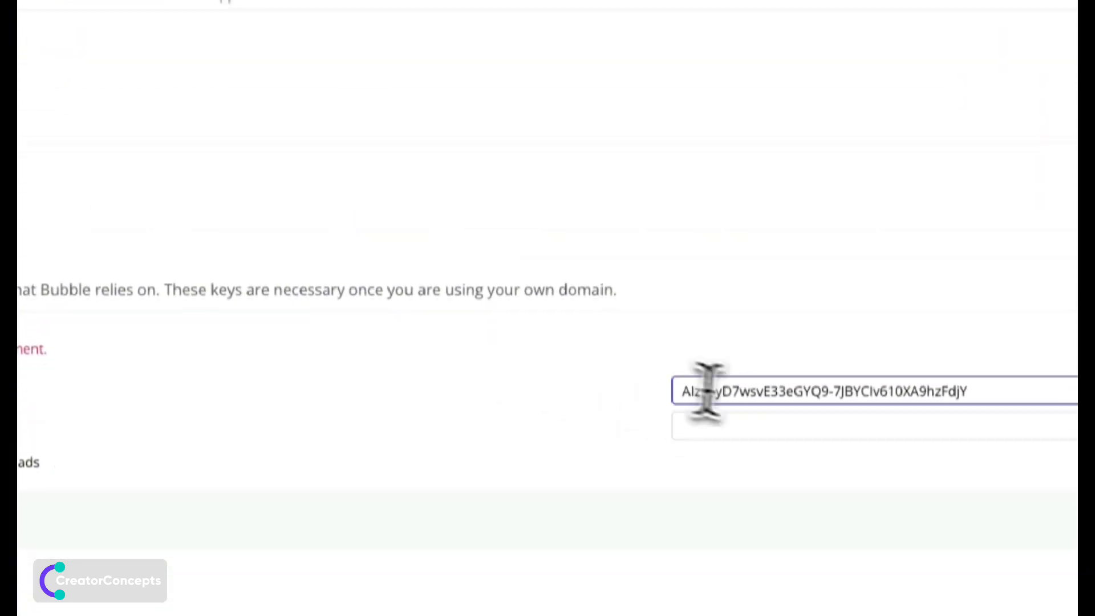
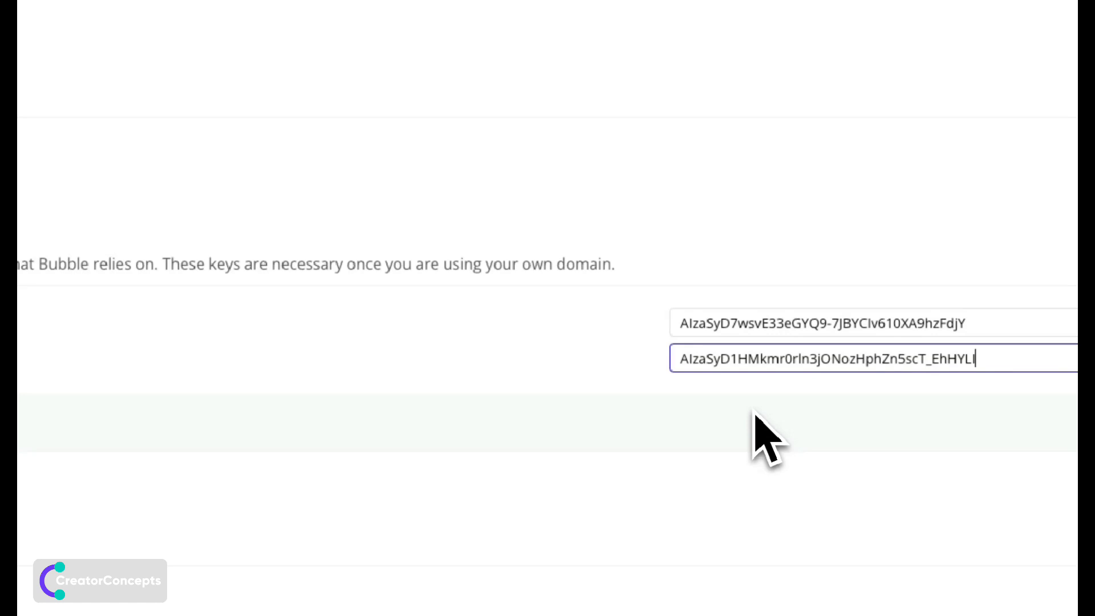
mouse_move(534, 356)
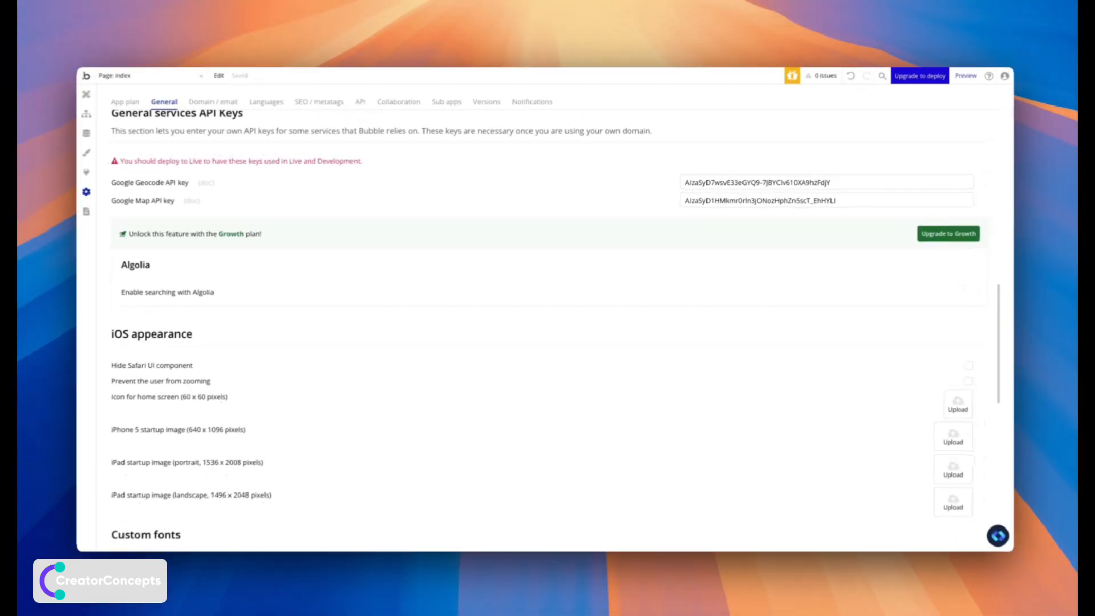
scroll(up, 3)
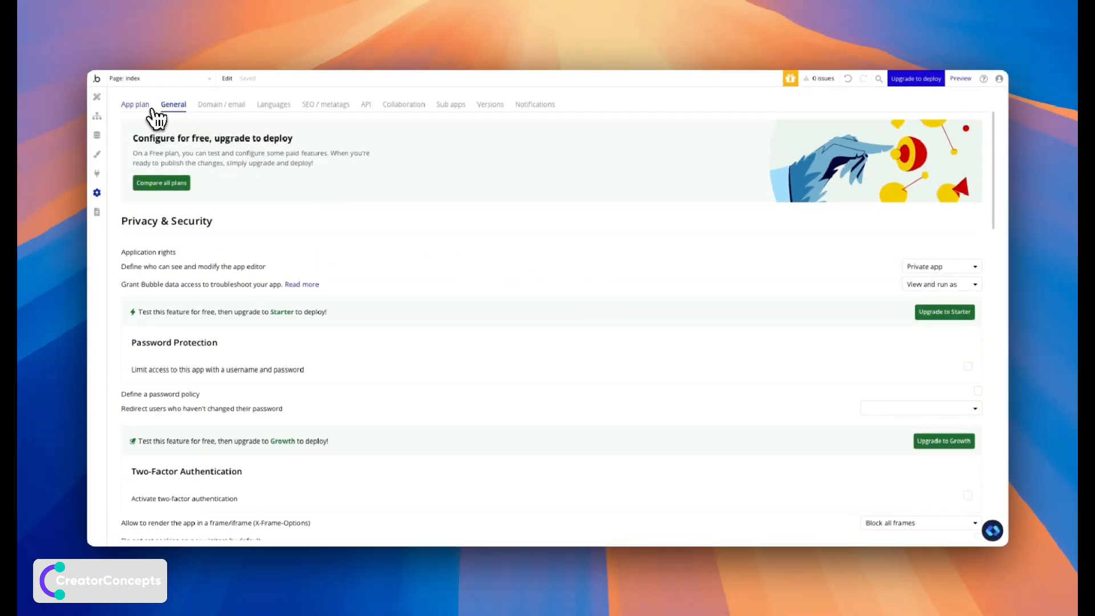
click(135, 104)
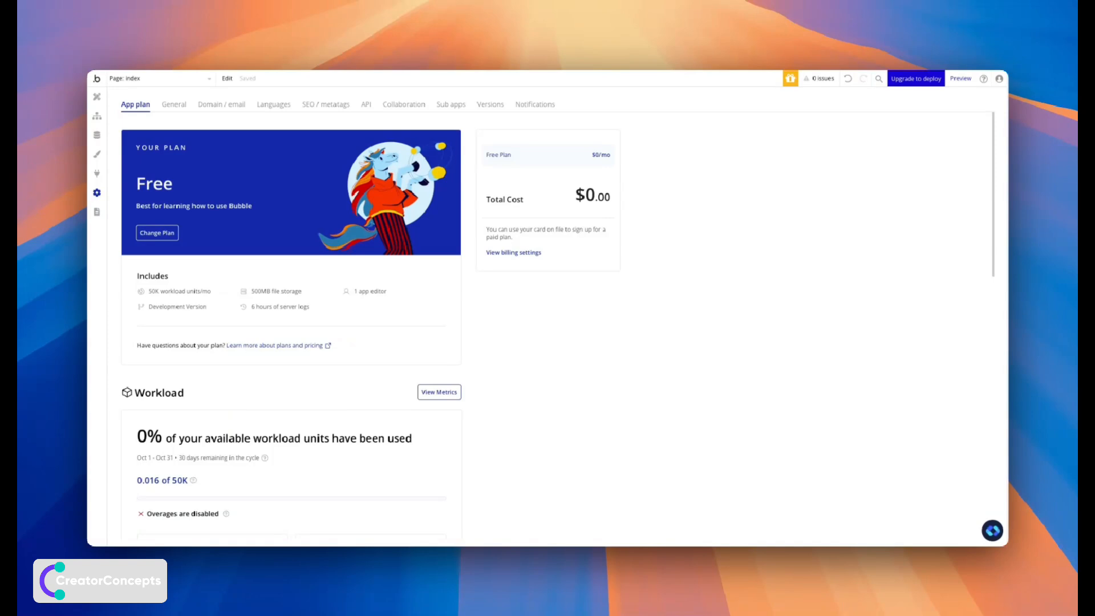
Switch to the Design tab to edit the index page
click(96, 96)
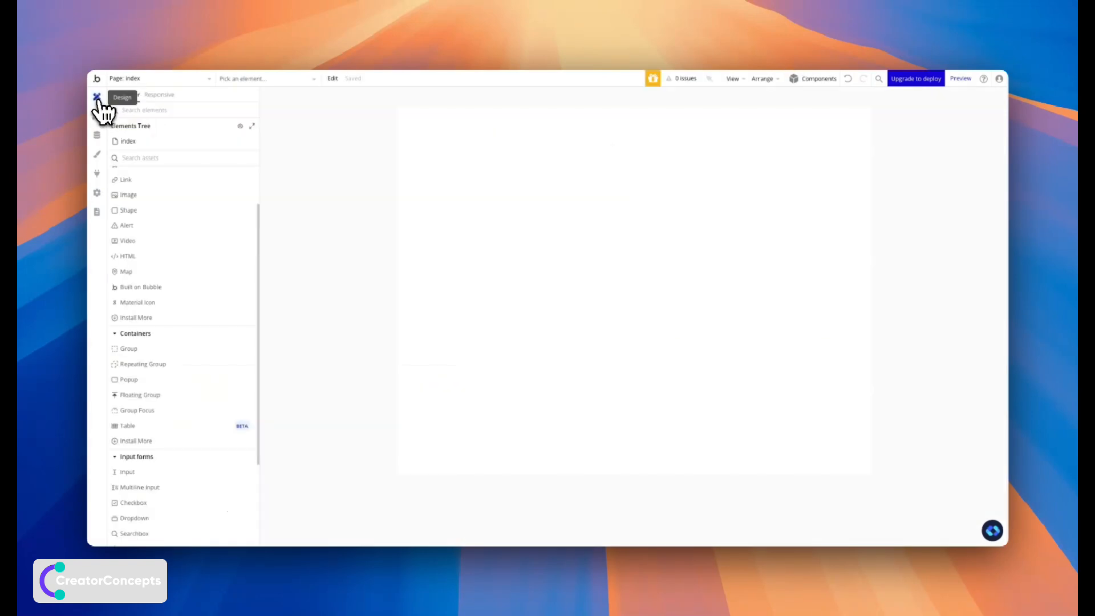
mouse_move(332, 230)
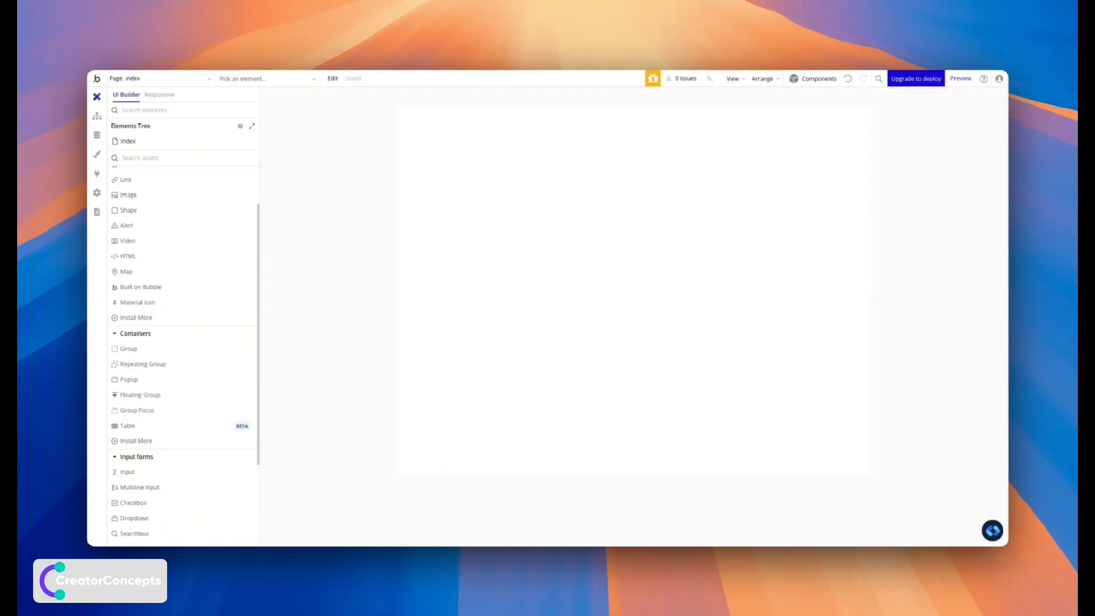
mouse_move(332, 230)
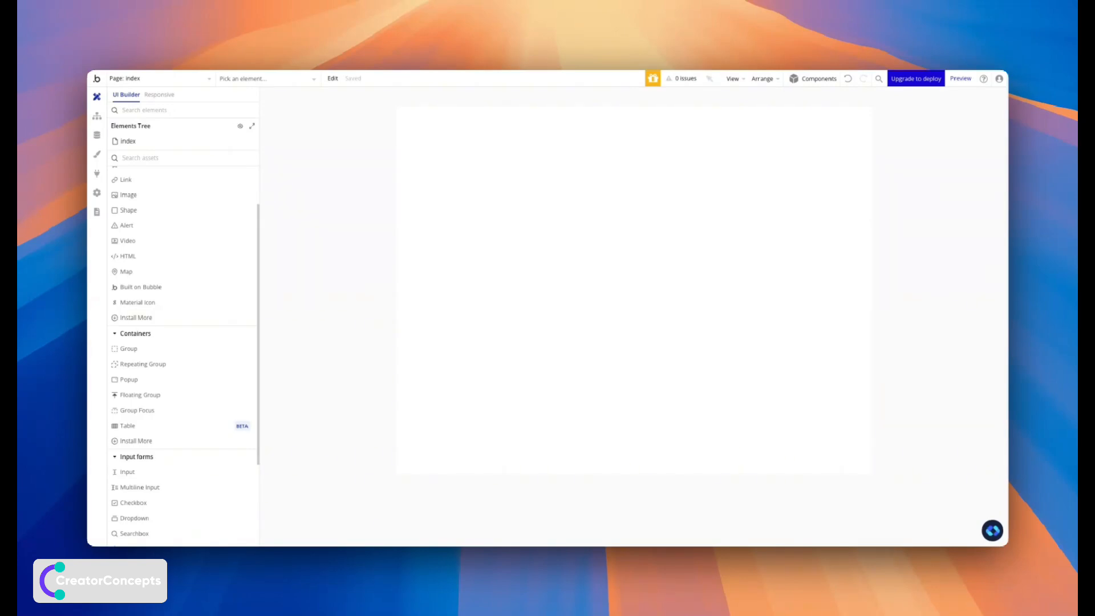
mouse_move(327, 234)
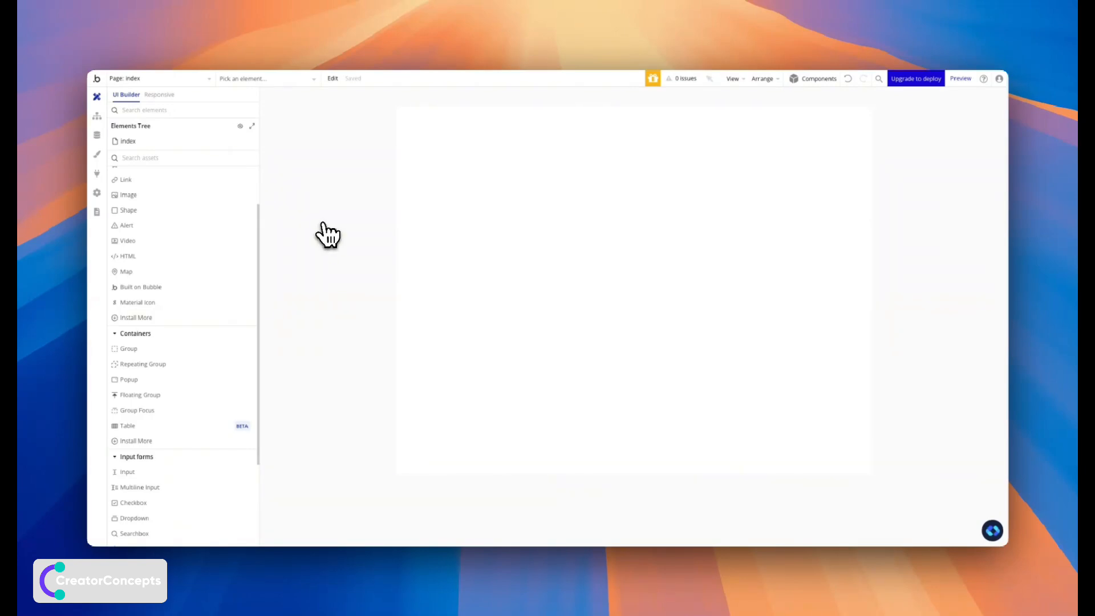
mouse_move(329, 233)
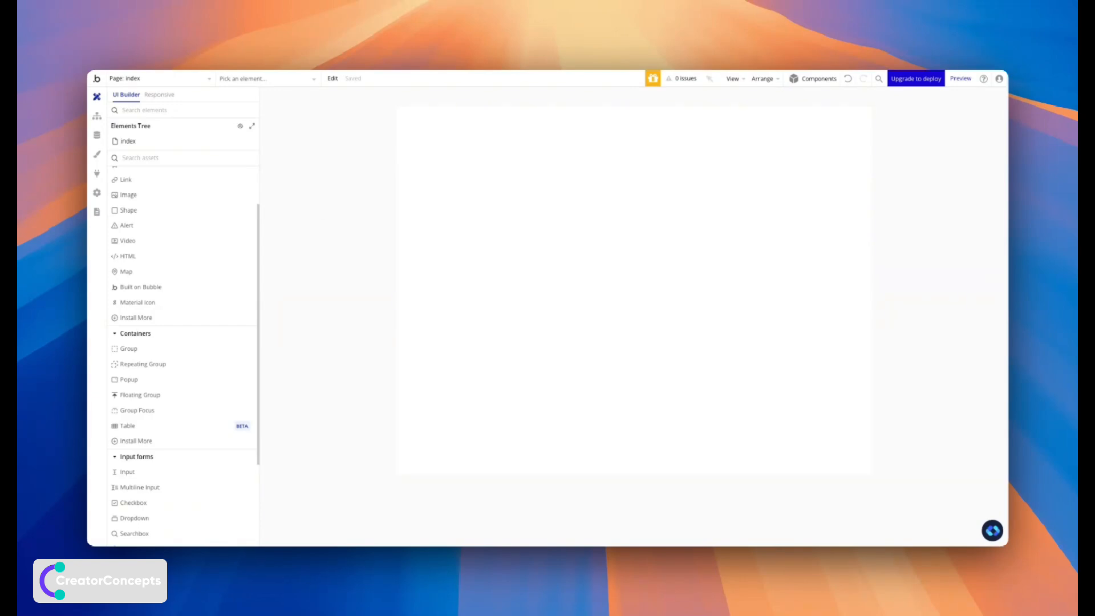
mouse_move(174, 280)
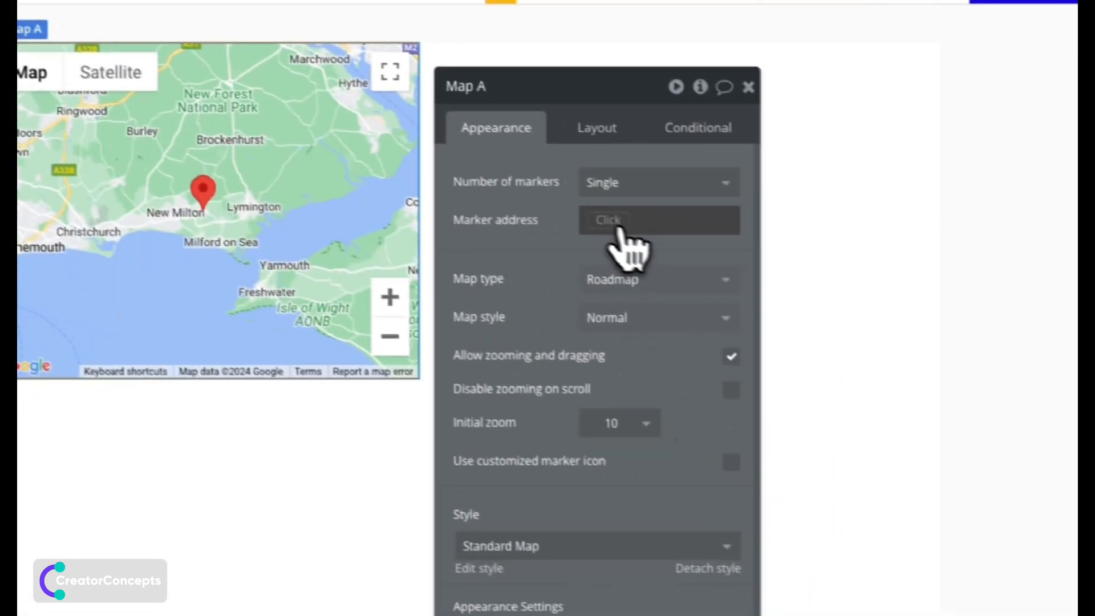
Set Map A's marker address to Current geographic position
click(657, 219)
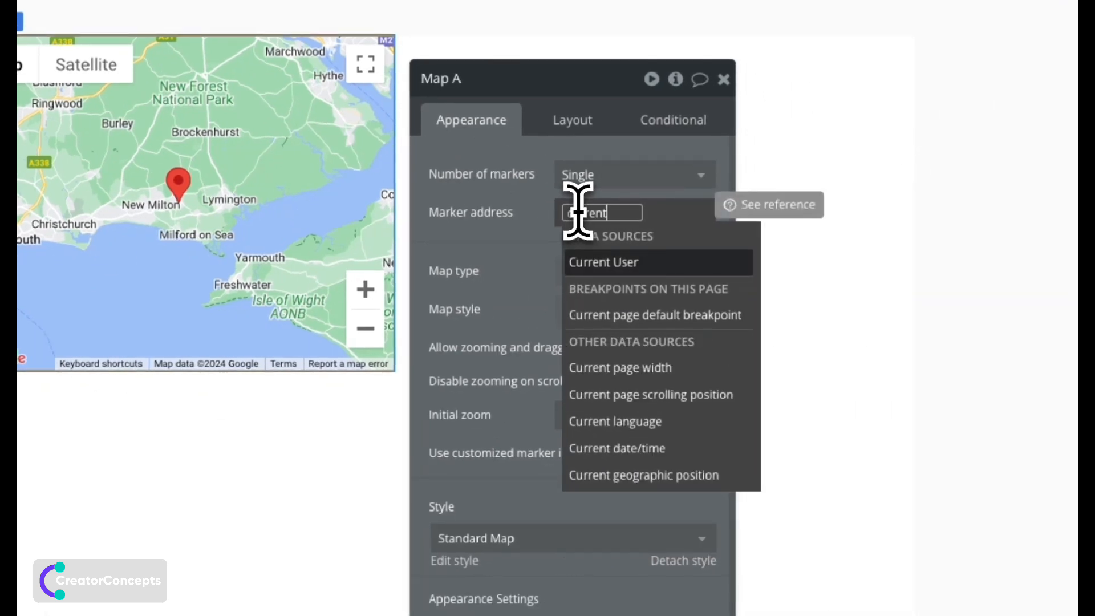
click(642, 474)
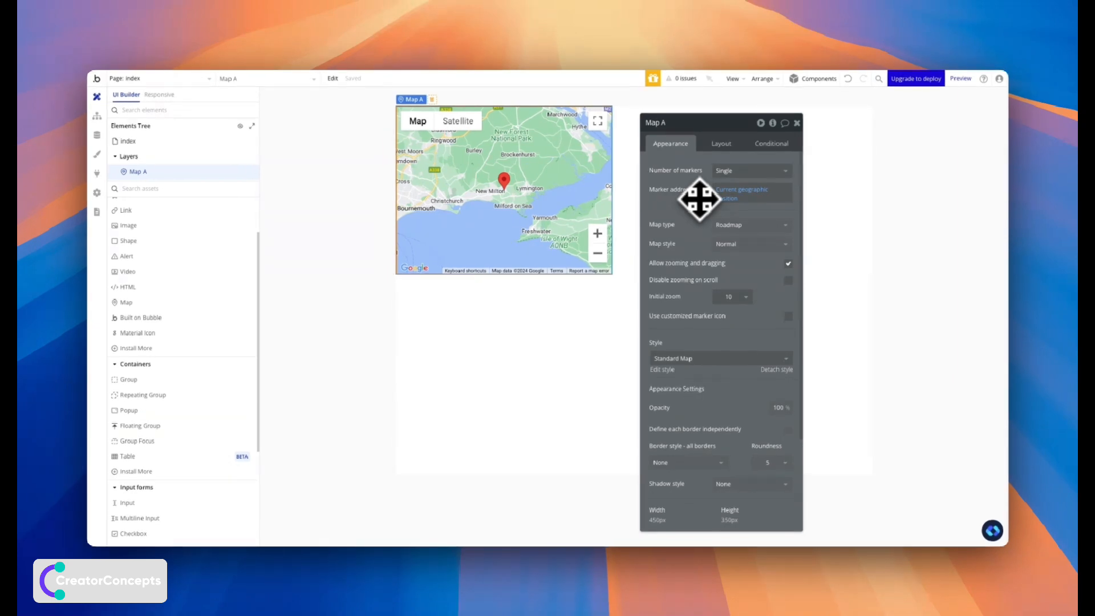
mouse_move(699, 198)
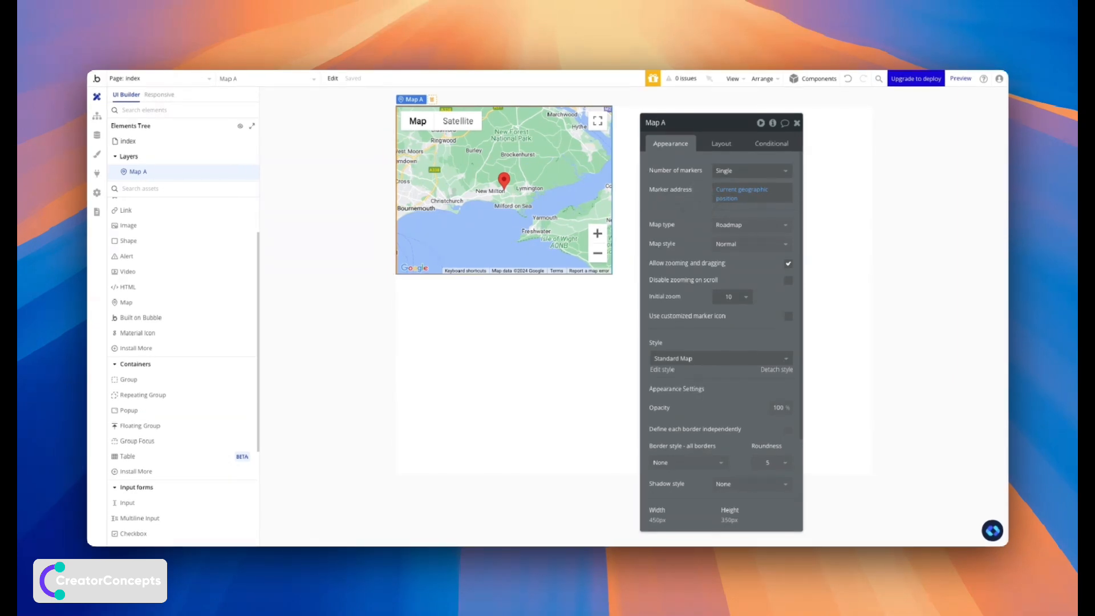